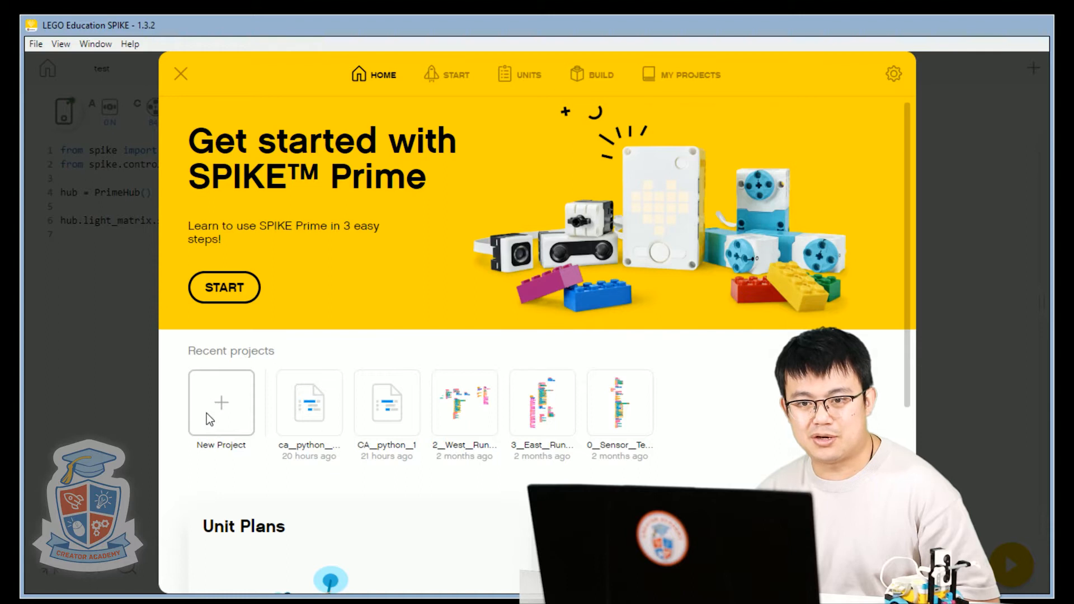
Step: Create a new Python project named CA_python_loops_events
left_click(221, 403)
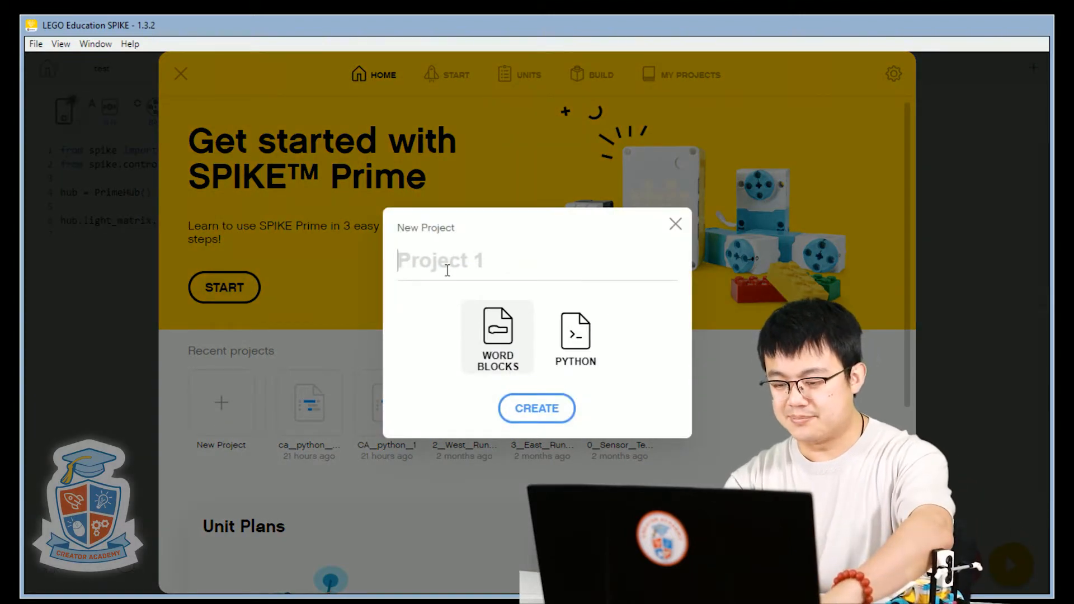
type("CA_python_")
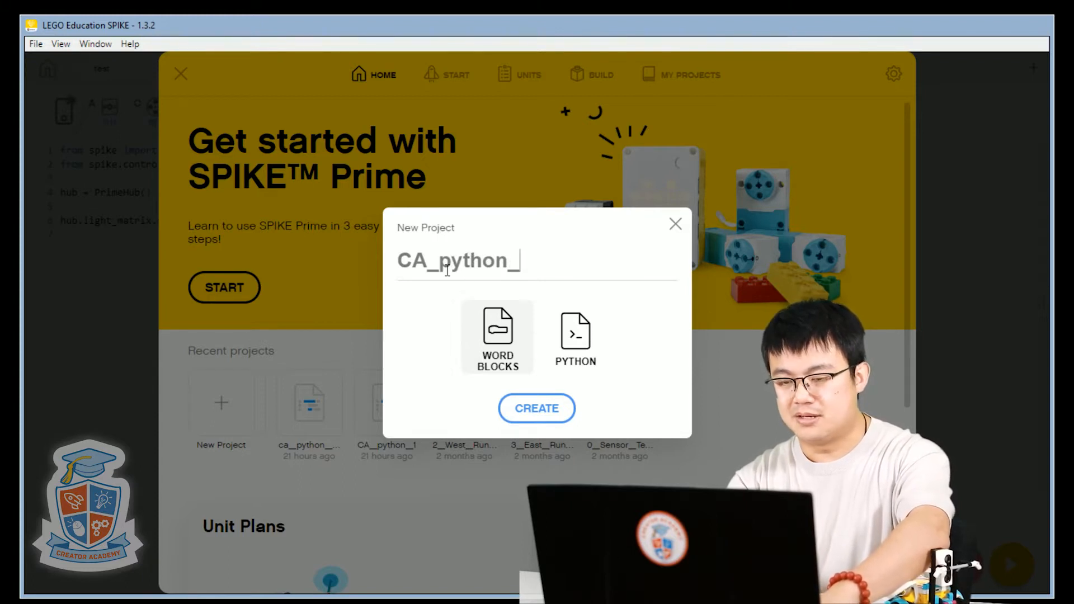
type("loops_even")
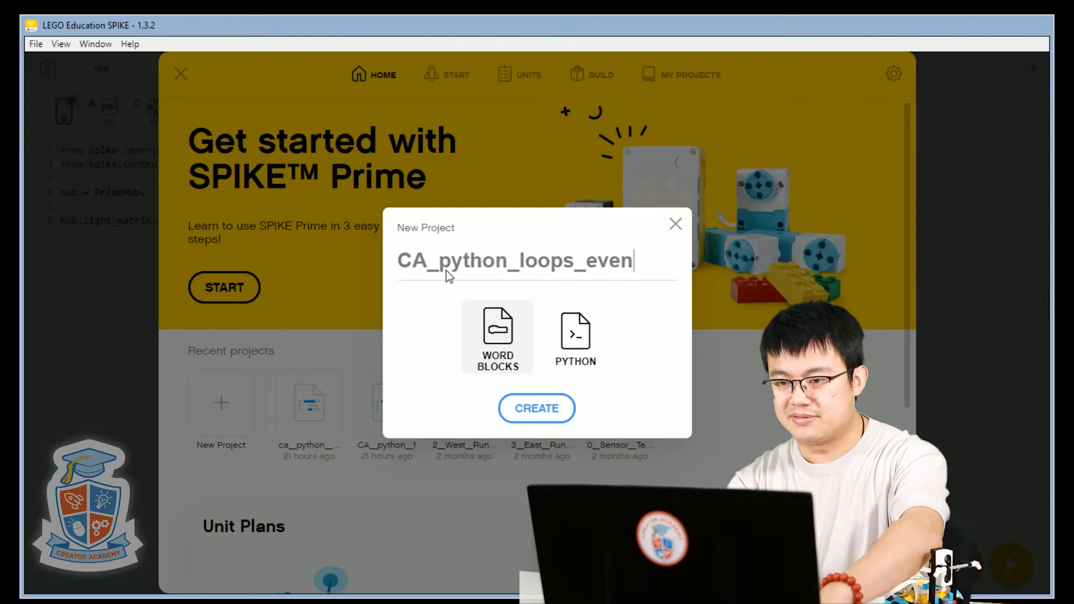
type("ts")
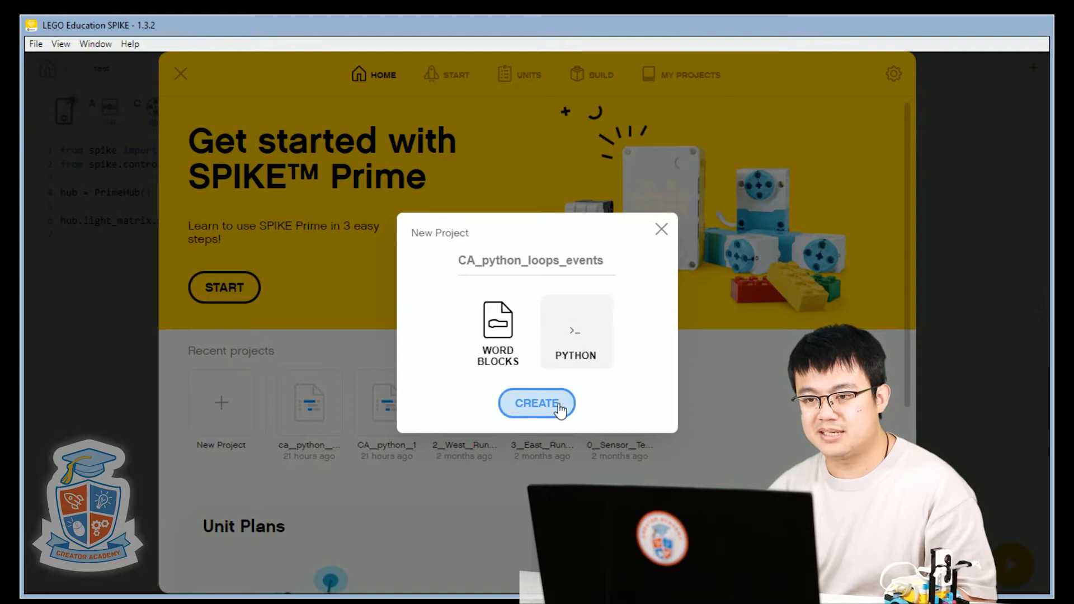
left_click(536, 403)
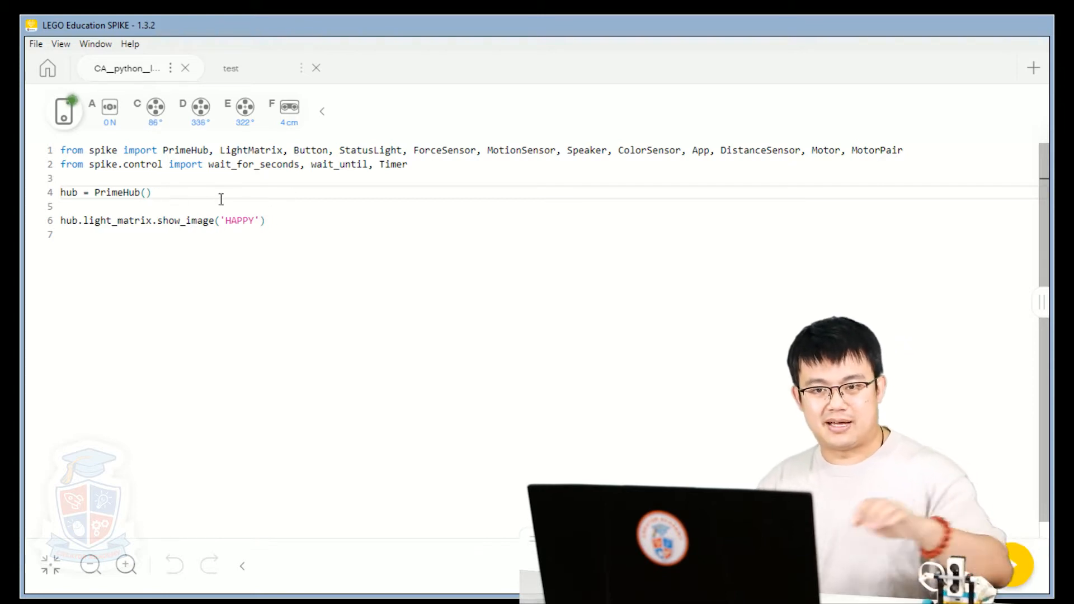
Step: Add '#create objects' above the hub line and '#execute code' above the display line
left_click(61, 178)
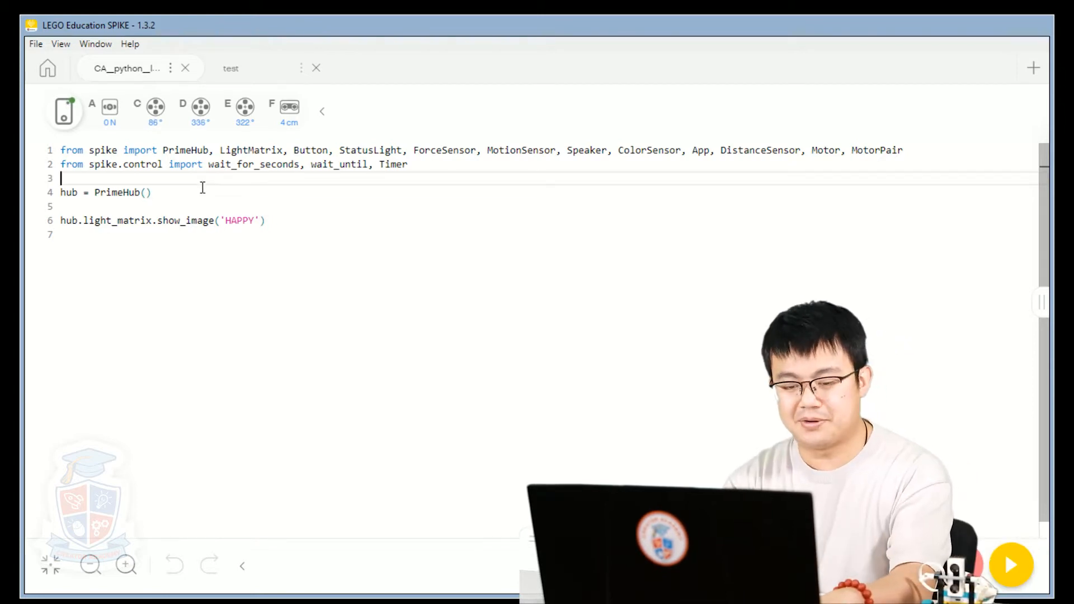
type("#")
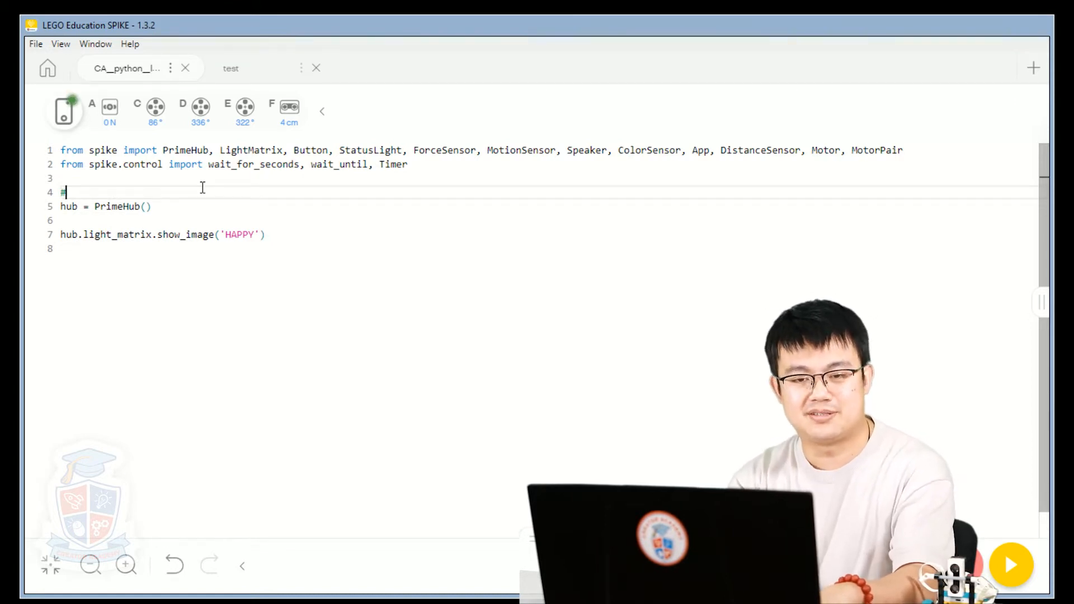
type("create c")
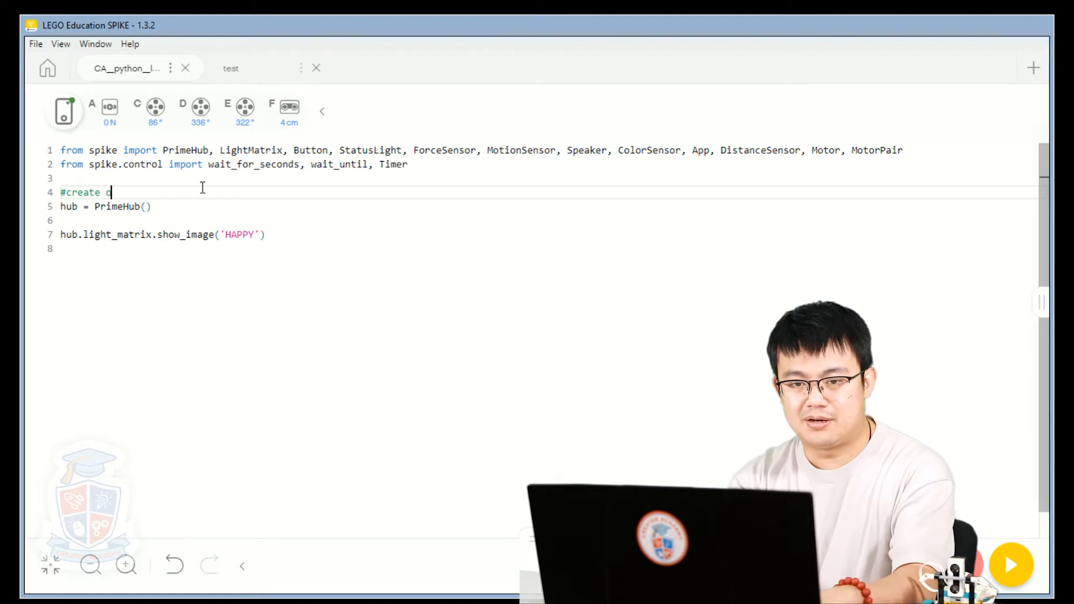
type("objects")
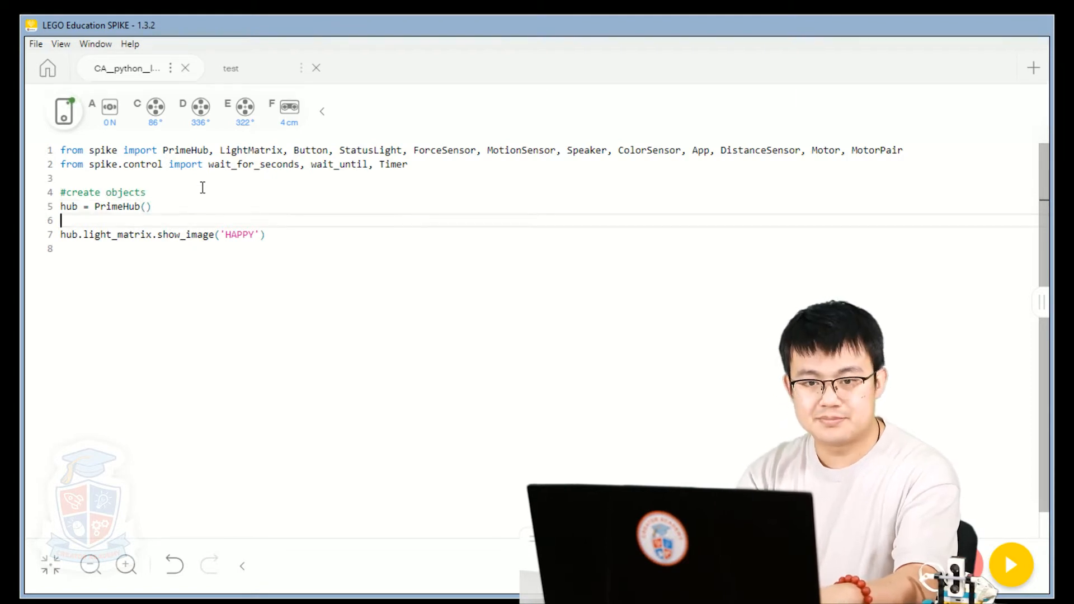
type("#e")
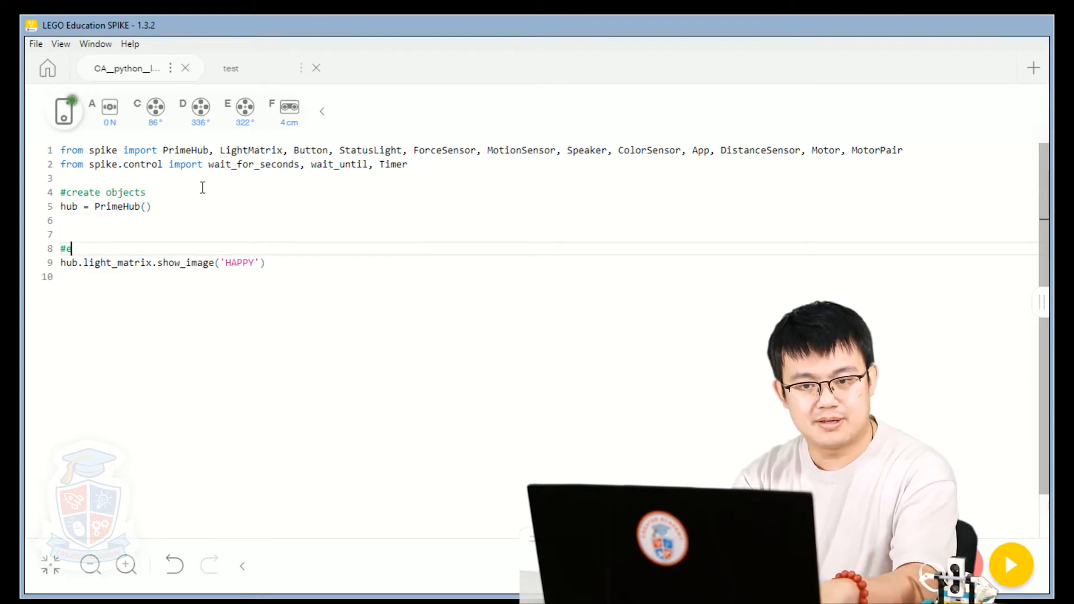
type("xecute co")
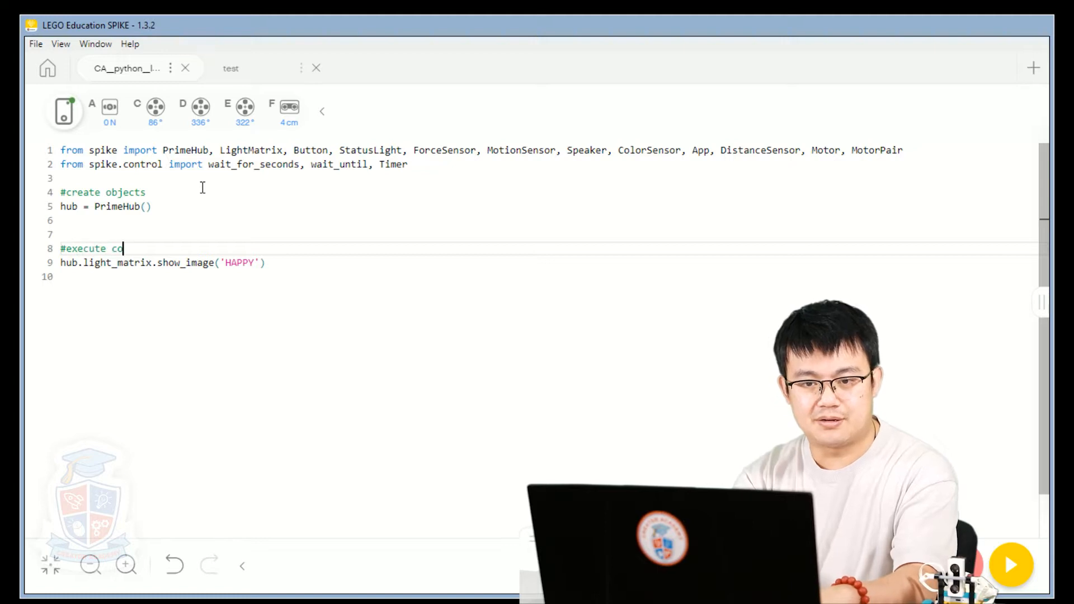
type("de")
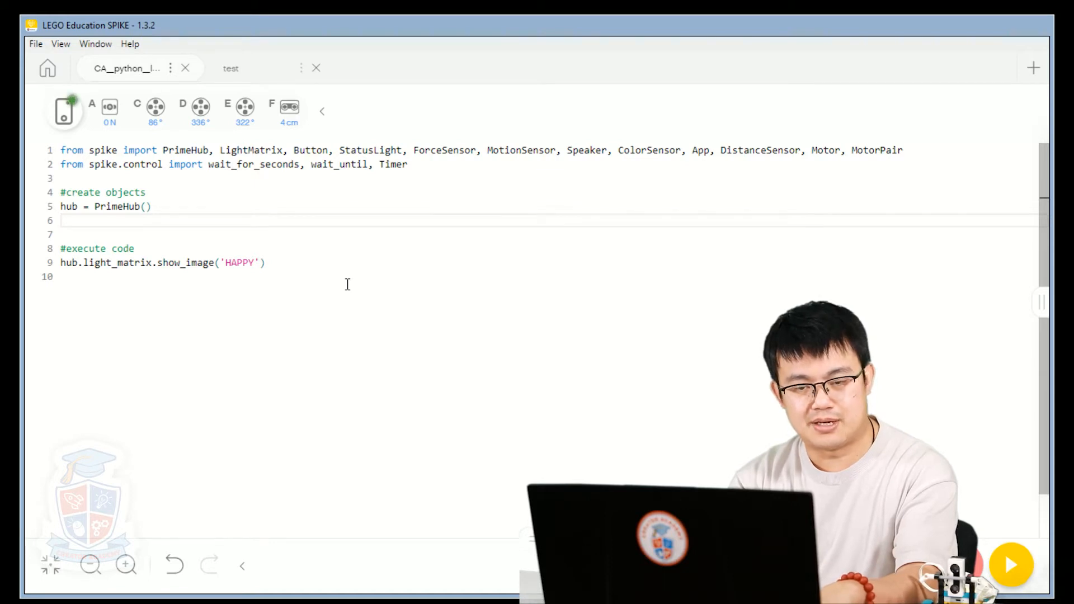
Step: Define movement_motors = MotorPair("C","D") and lifting_arm = Motor("E") below hub = PrimeHub()
type("movement")
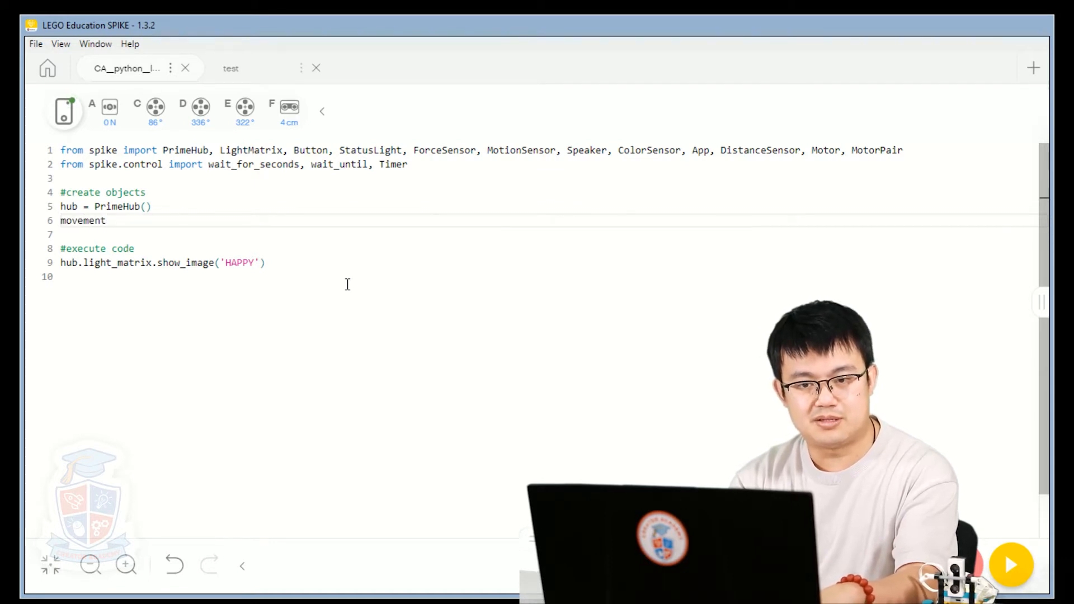
type("_motor")
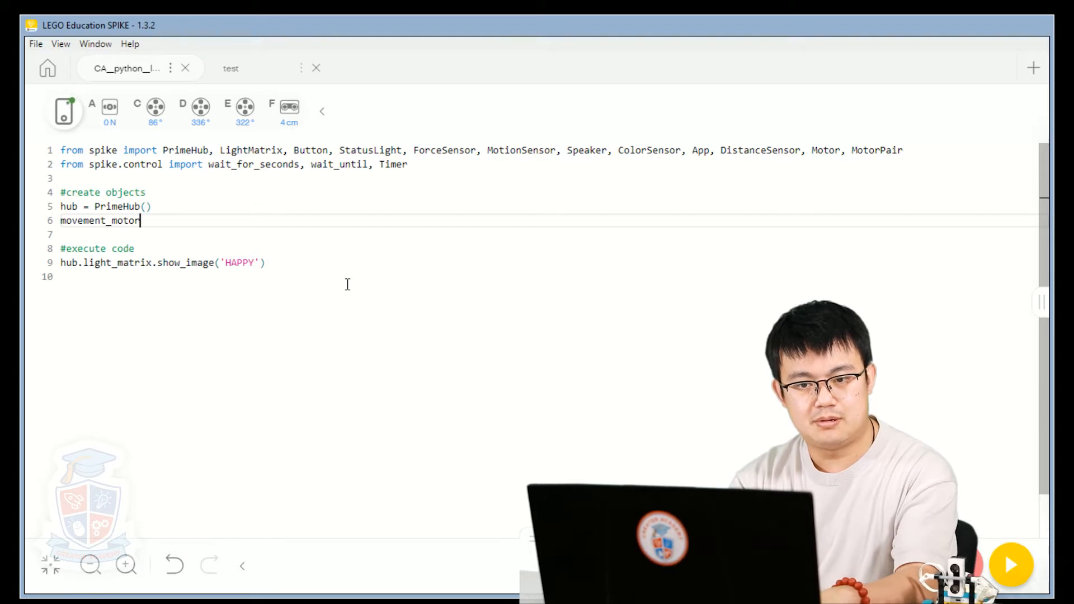
type("s =")
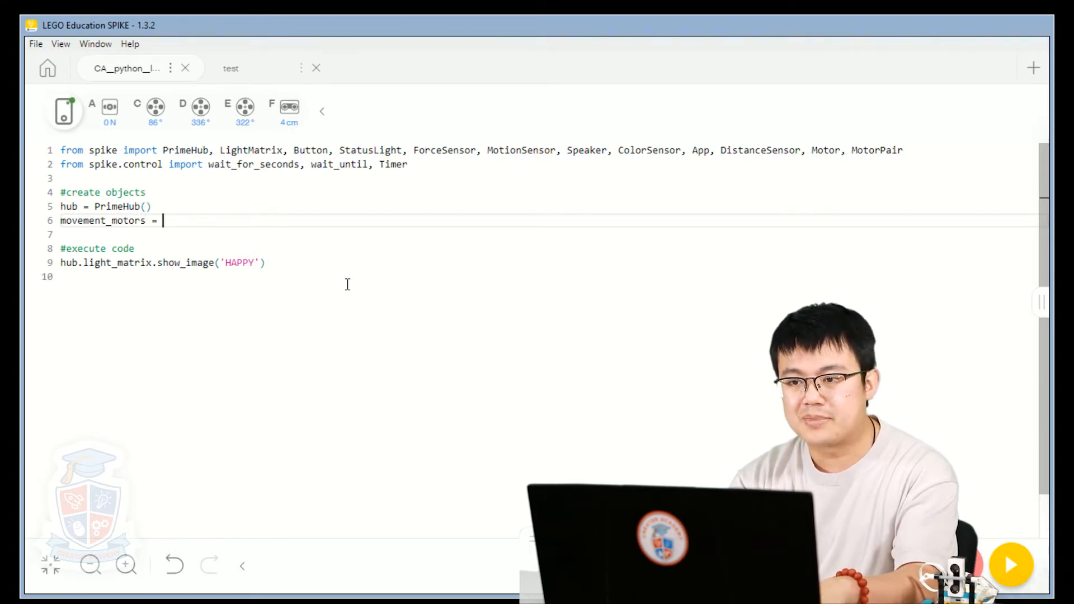
type("MotorPair('")
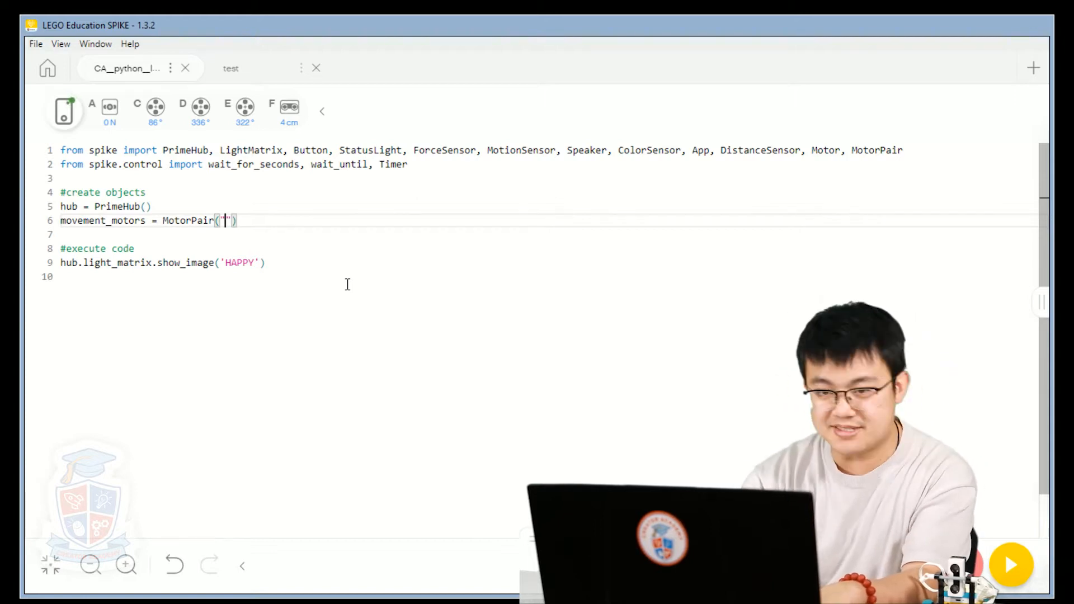
type("C\",")
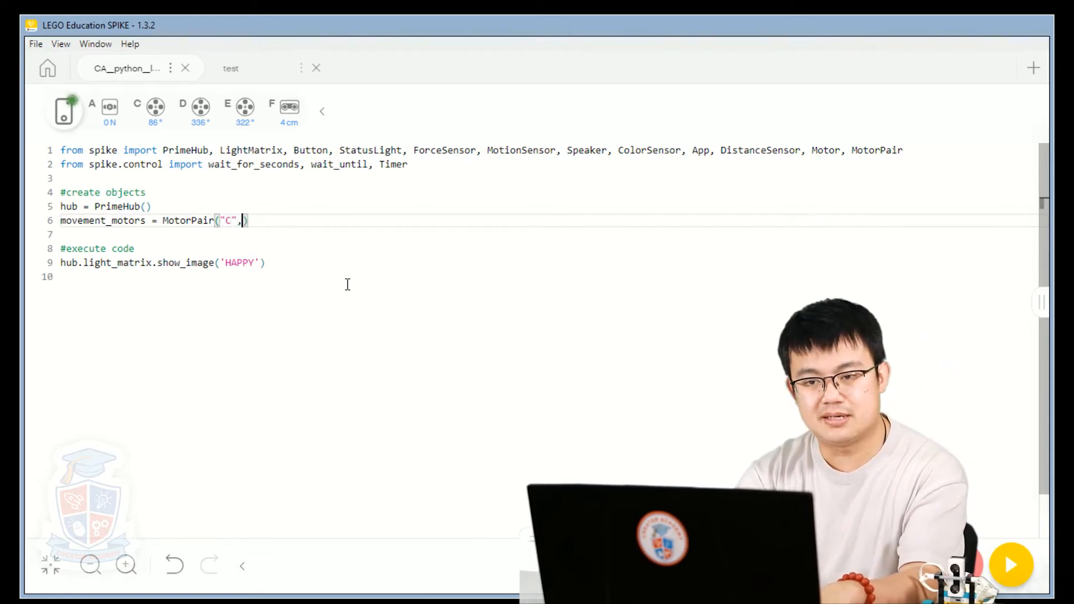
type("\"D\"")
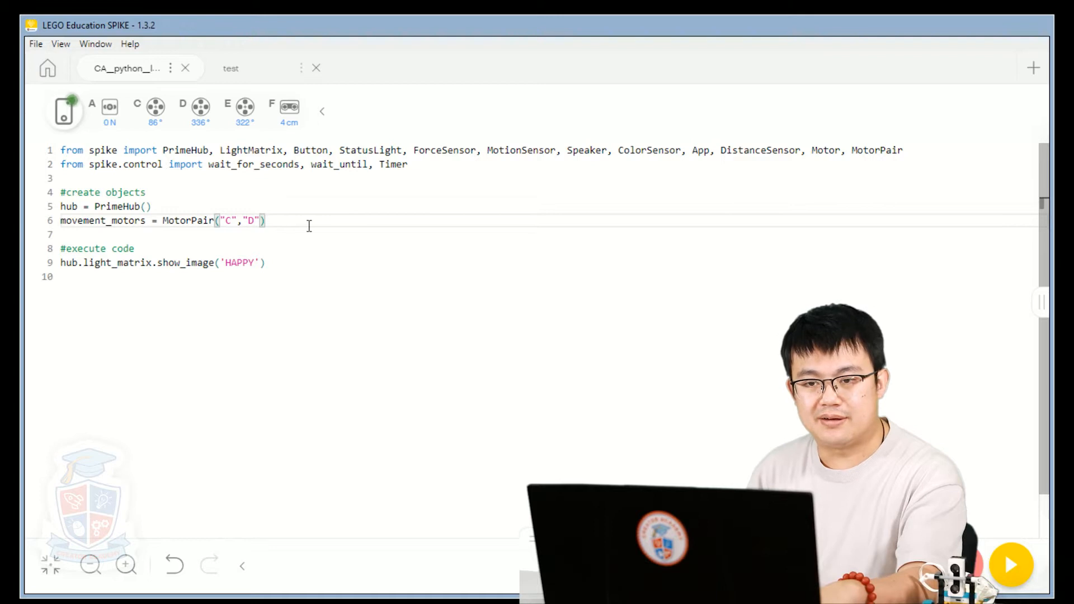
key("Enter")
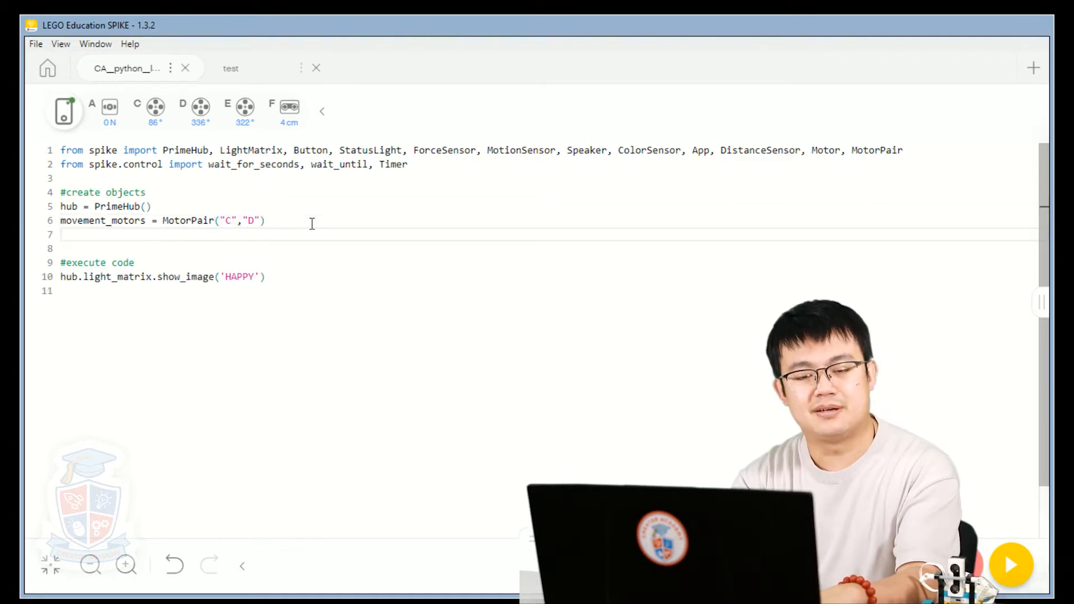
type("lifting_arm")
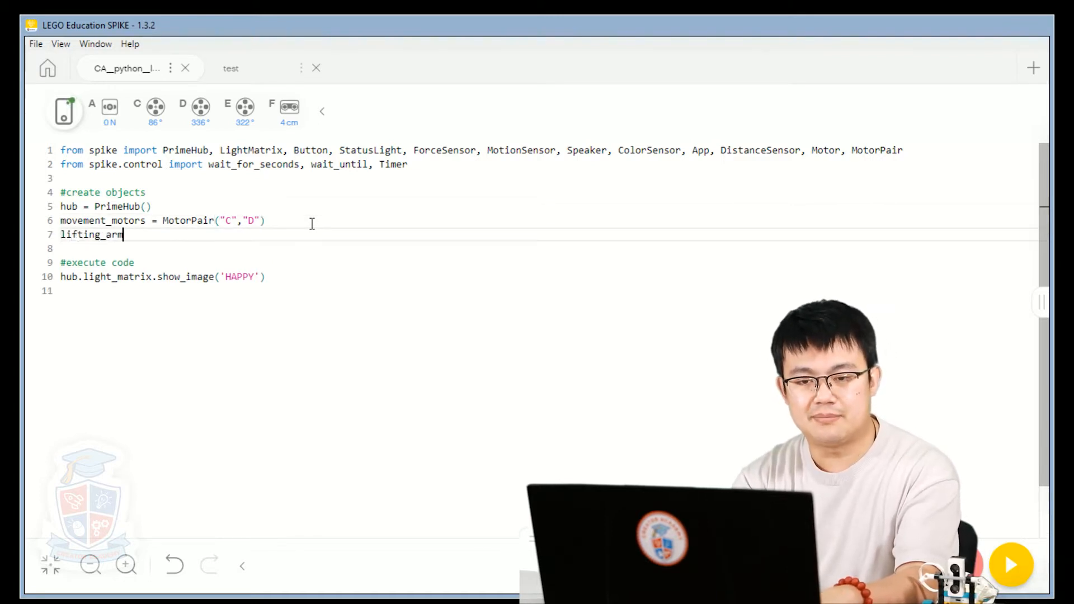
type("= Motor(\"E")
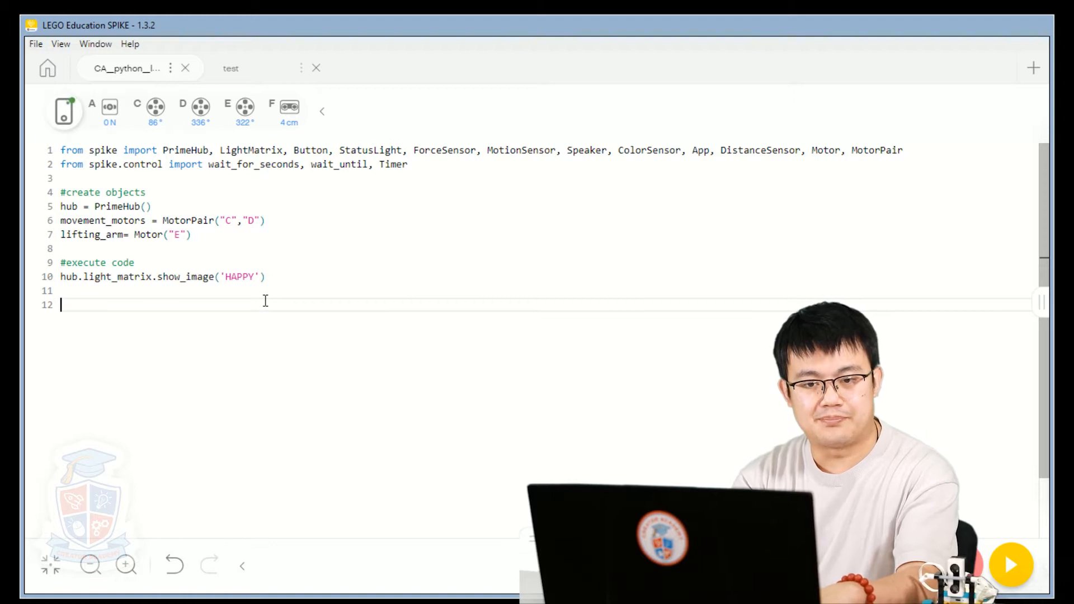
Step: Write lifting_arm.run_for_rotations(-0.2,20) on line 12, removing the extra argument
type("lifting_arm.run_for(0.2,'rotations',20")
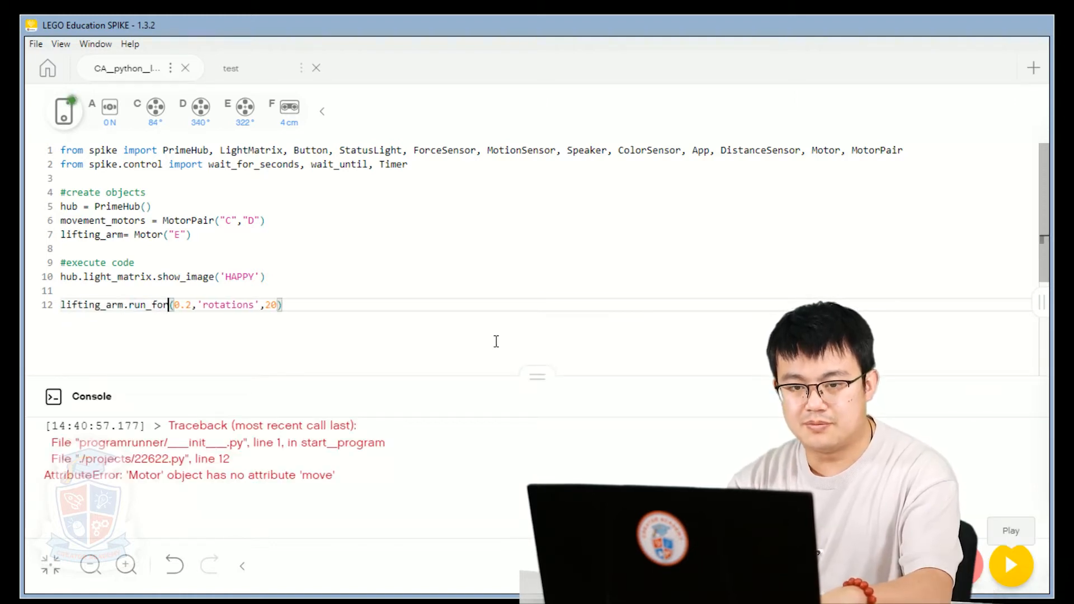
type("_rotations")
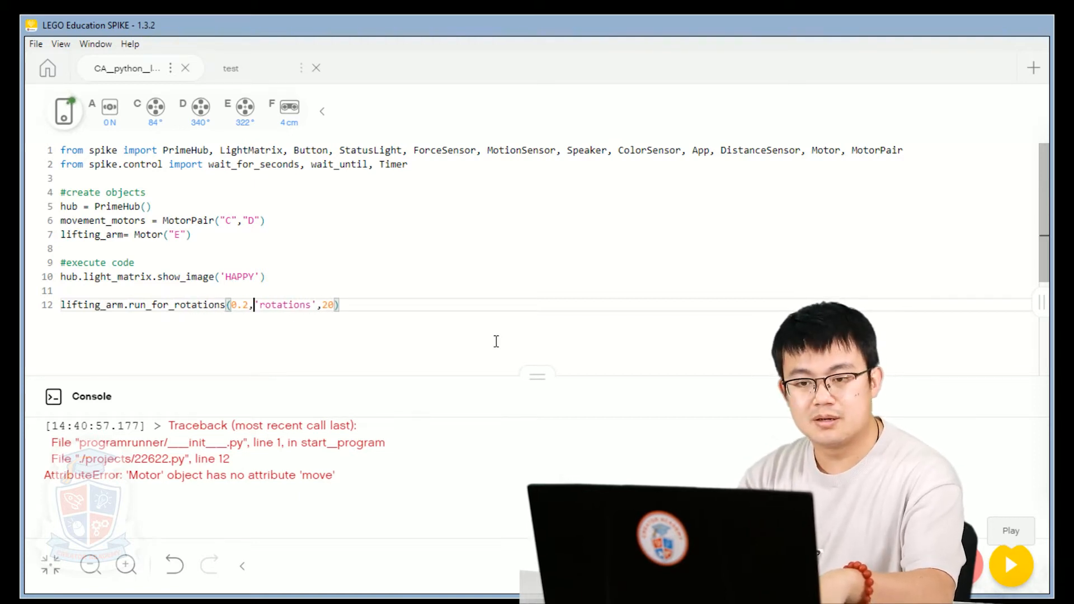
double_click(282, 304)
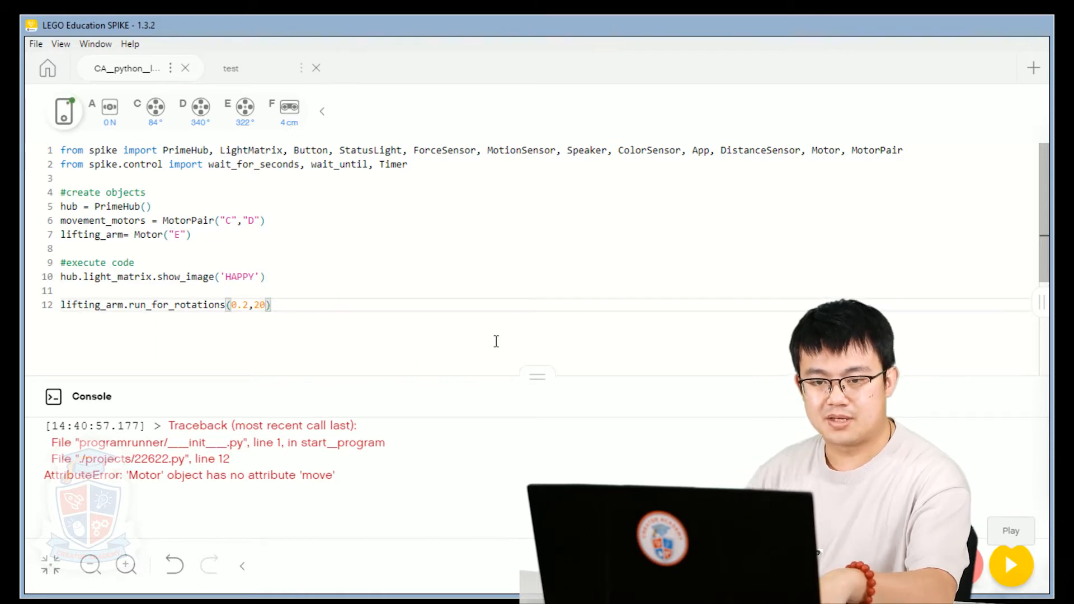
mouse_move(186, 320)
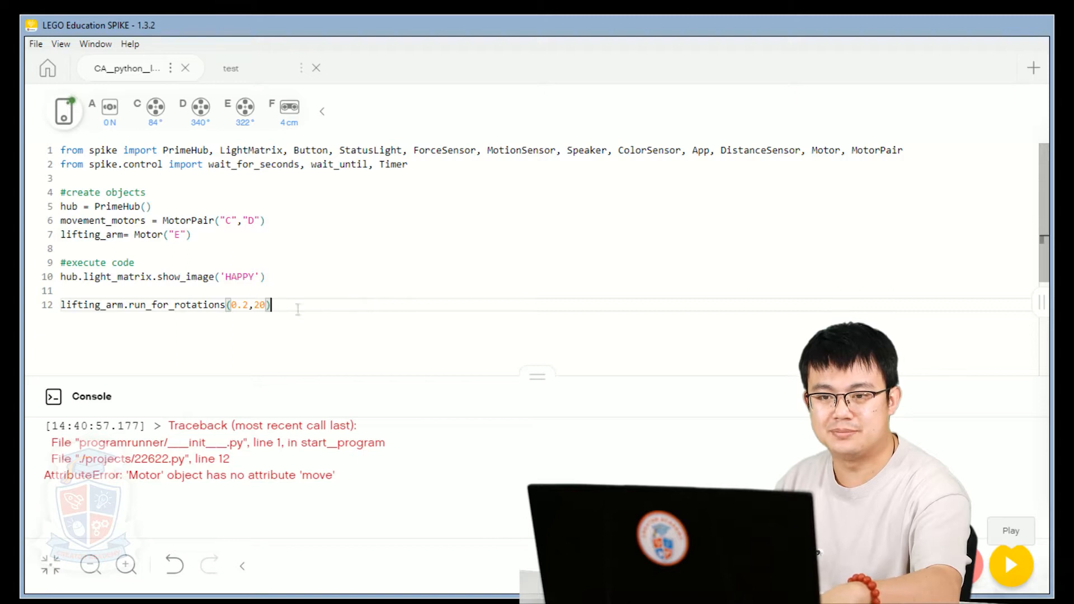
mouse_move(1010, 565)
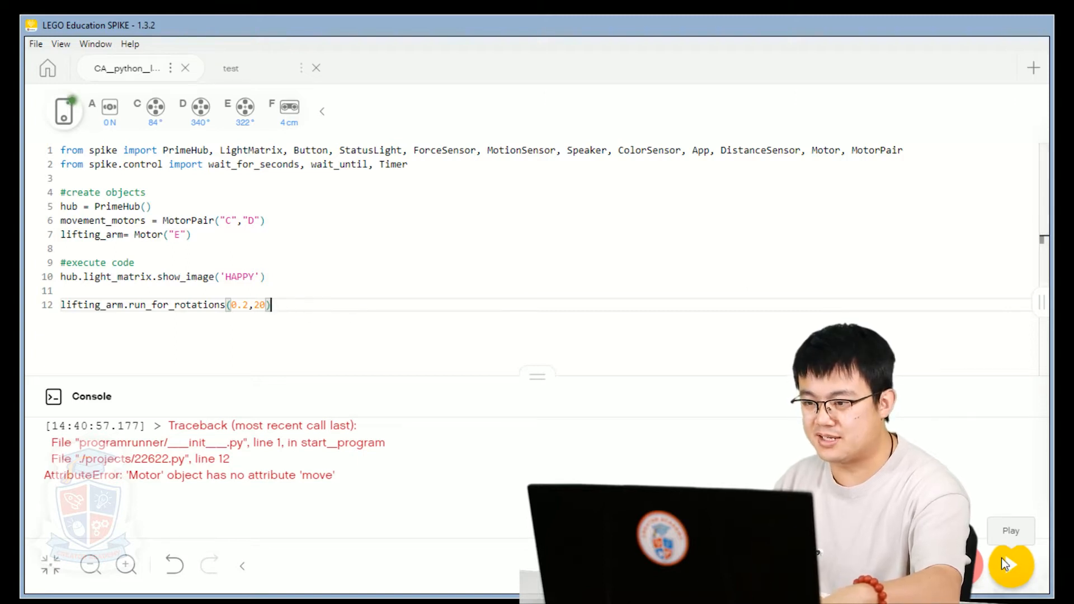
mouse_move(984, 505)
type("-")
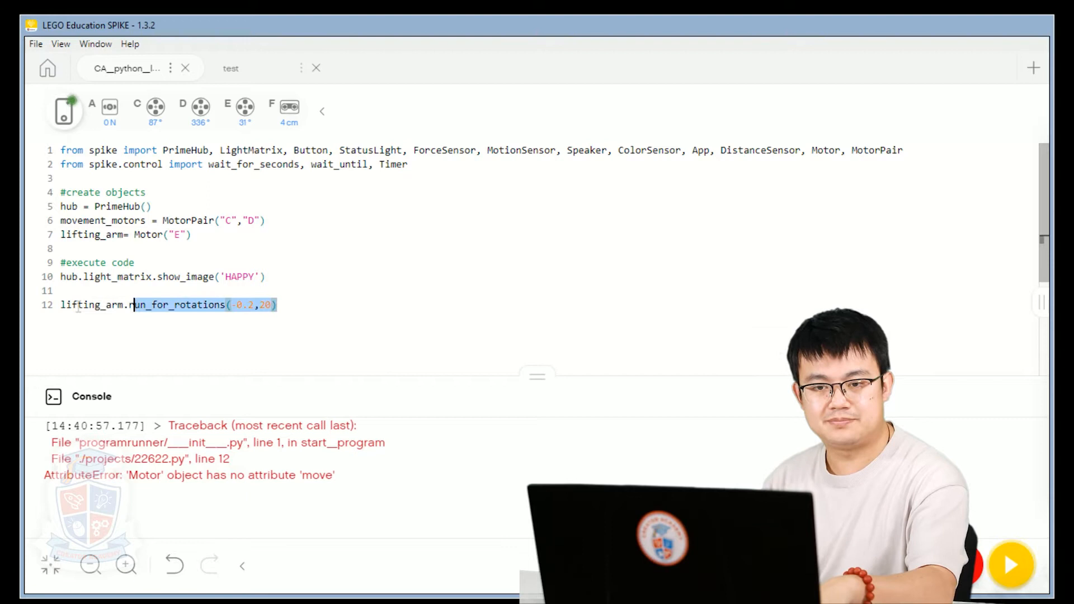
Step: Duplicate the arm command onto line 13, changing -0.2 to 0.2 rotations
left_click(278, 305)
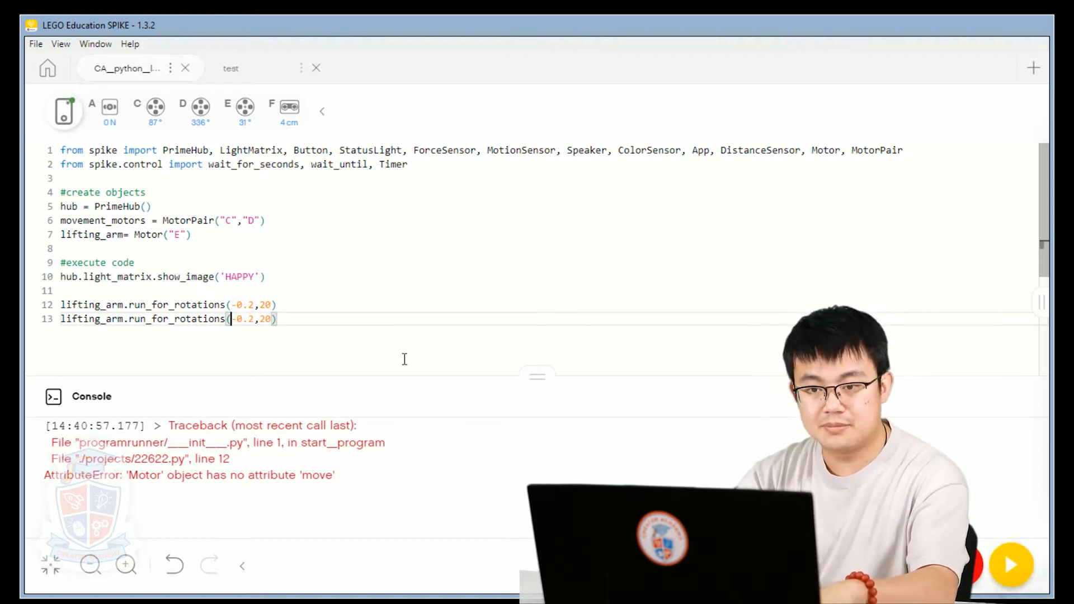
double_click(252, 318)
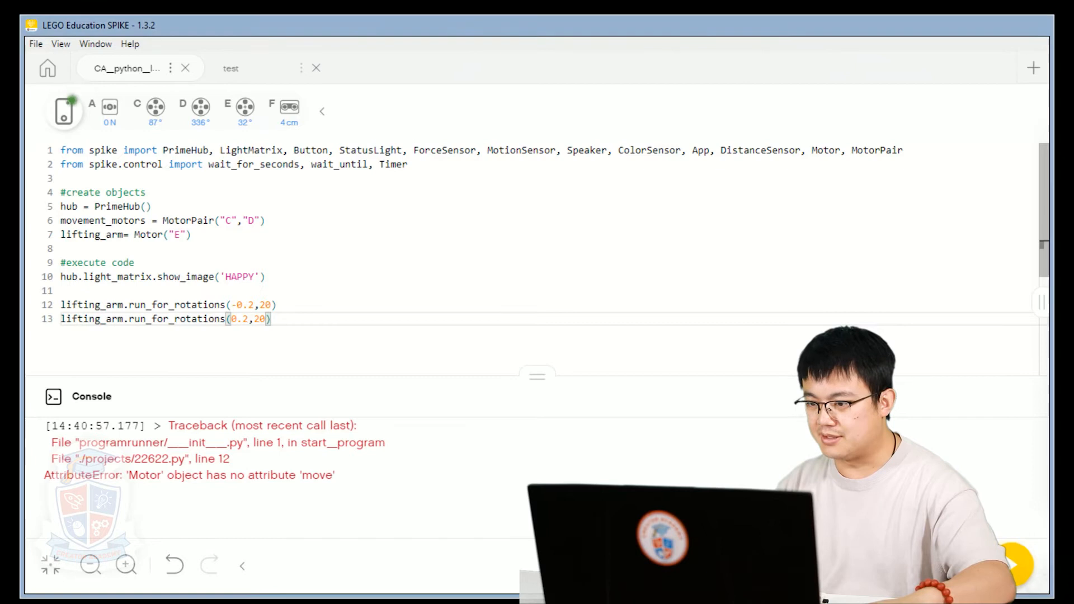
Step: Delete the pasted arm-command copies, leaving only the lower-then-raise pair
left_click(273, 318)
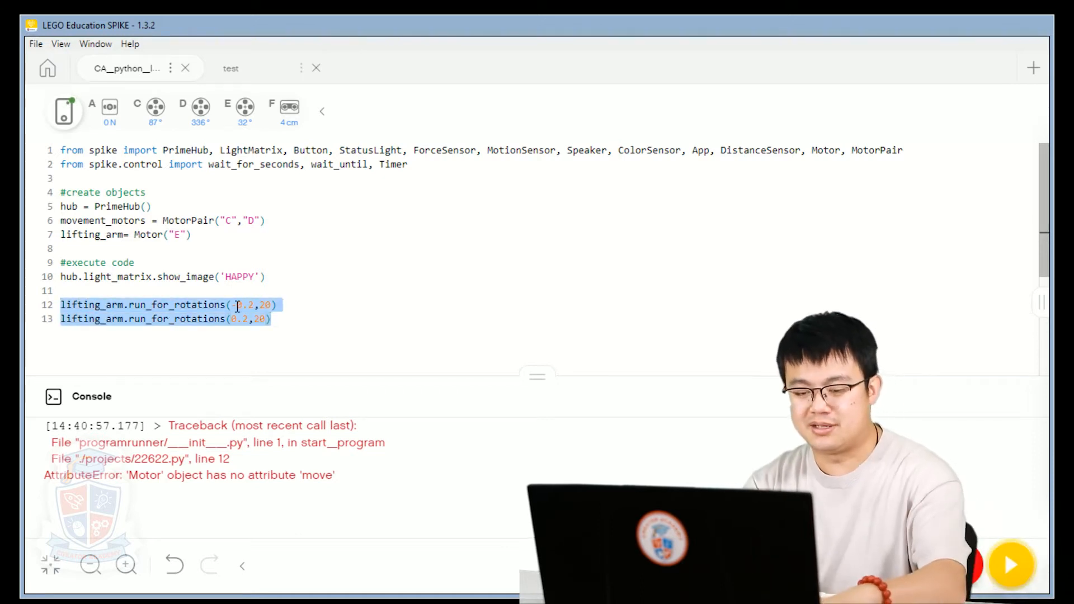
left_click(271, 319)
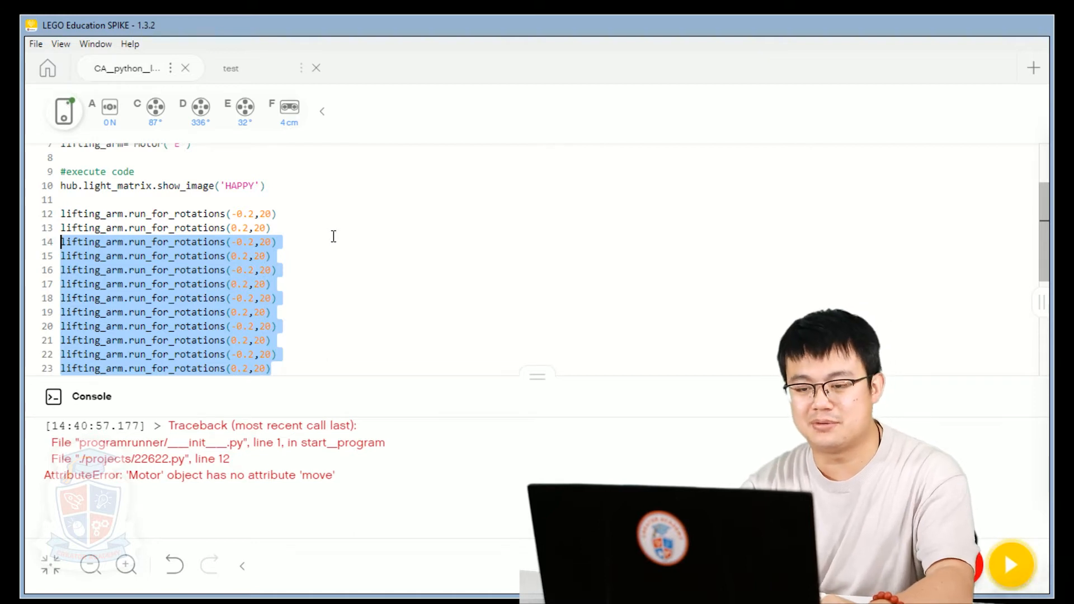
key("Delete")
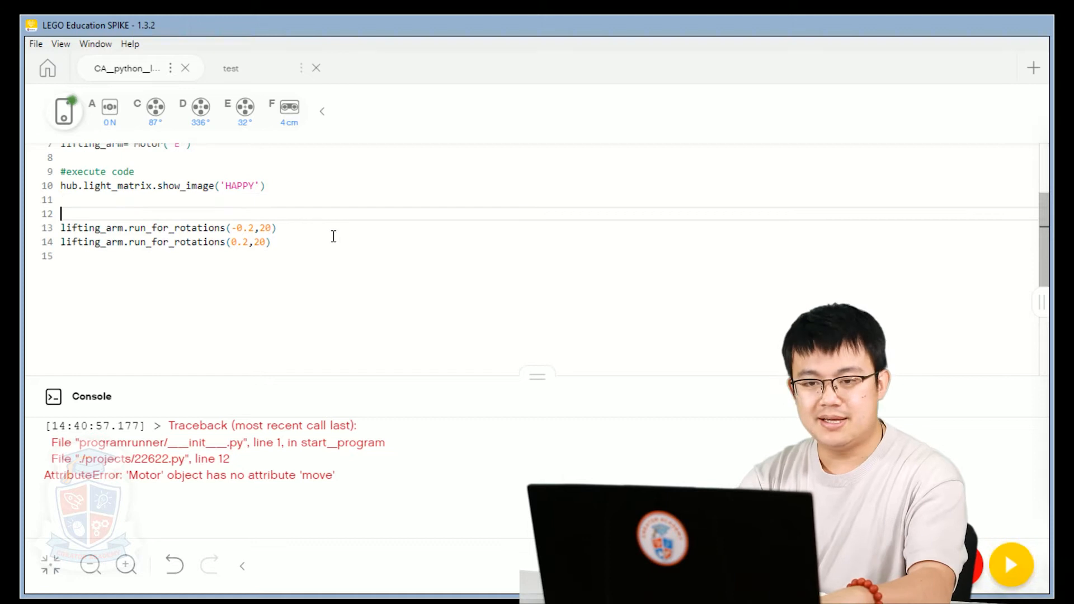
scroll("up", 3)
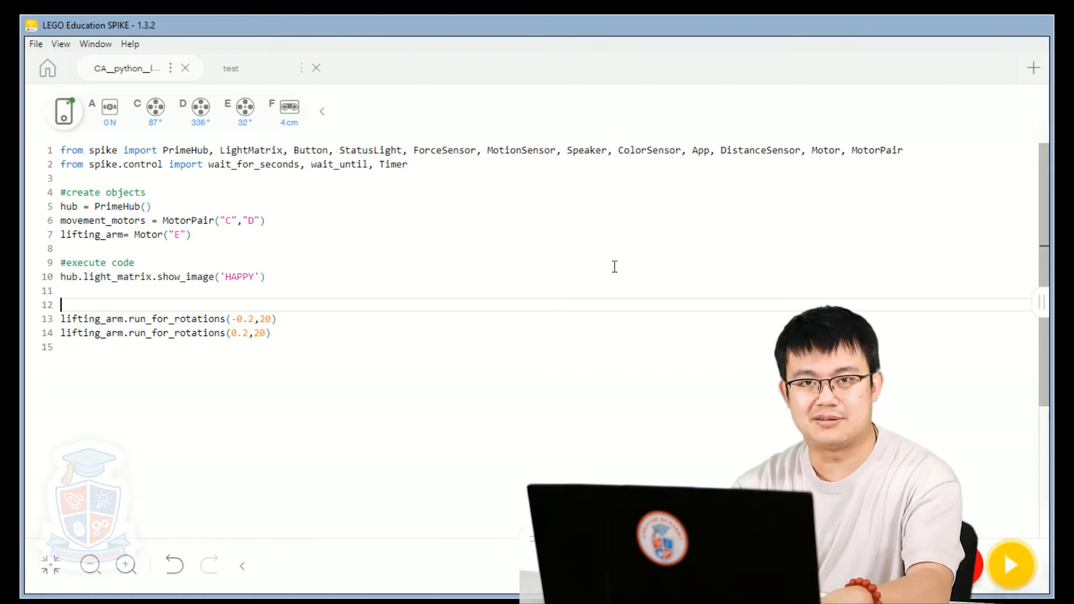
Step: Add the '#for loop' comment and 'for i in range(0,8,1):' above the arm commands
type("#for")
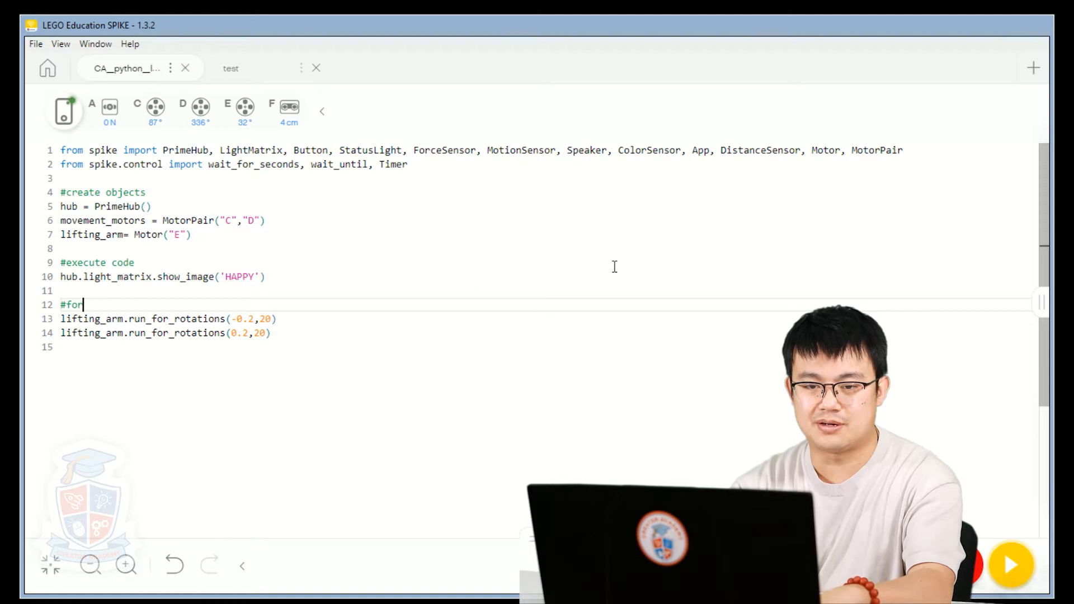
type("loop")
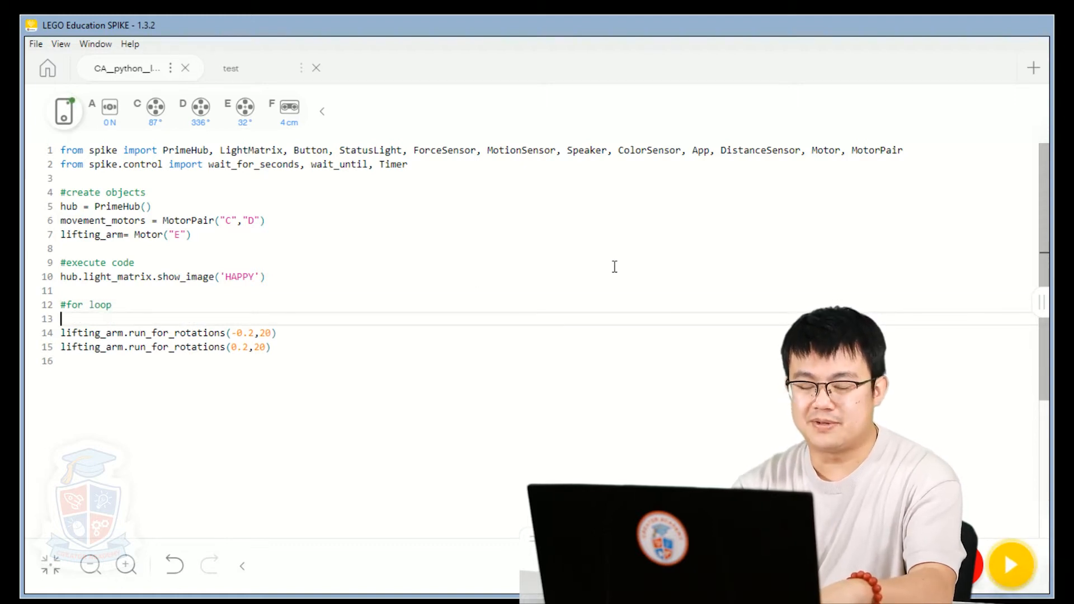
type("for")
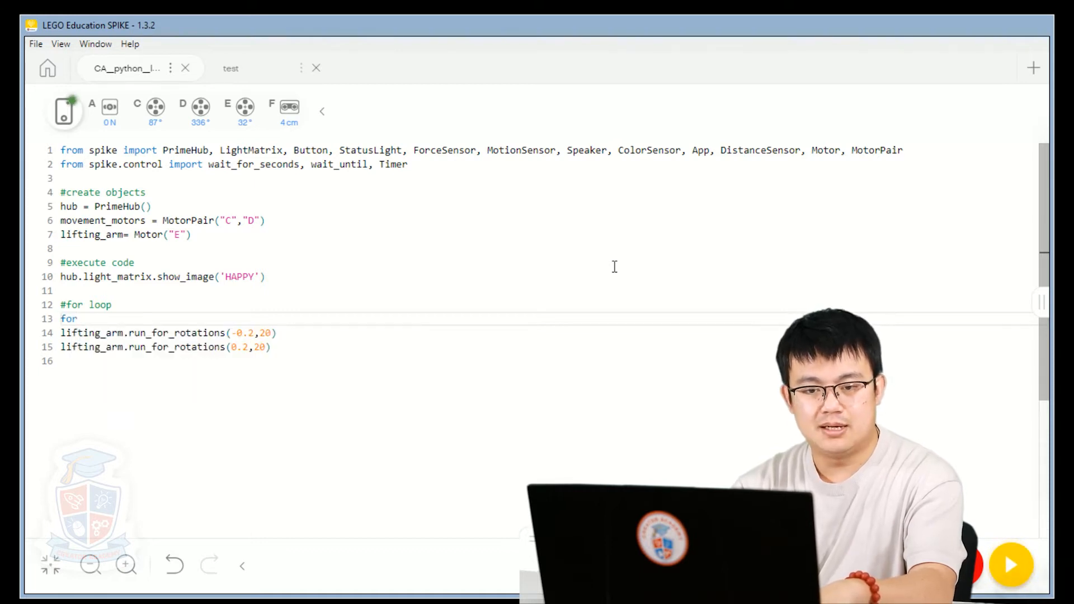
type("i in range(")
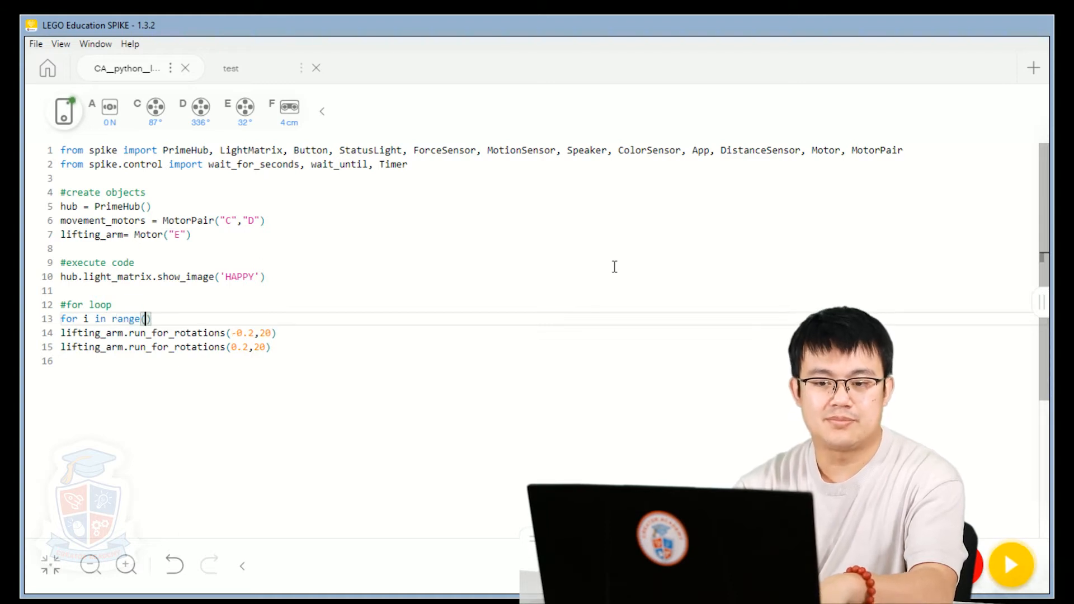
type("0")
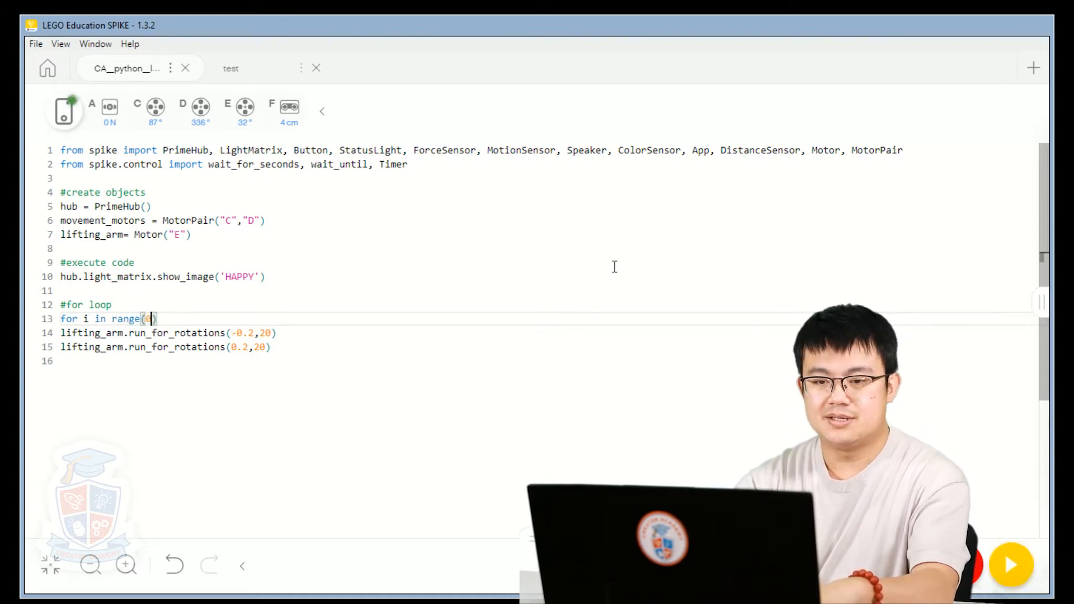
type(",8")
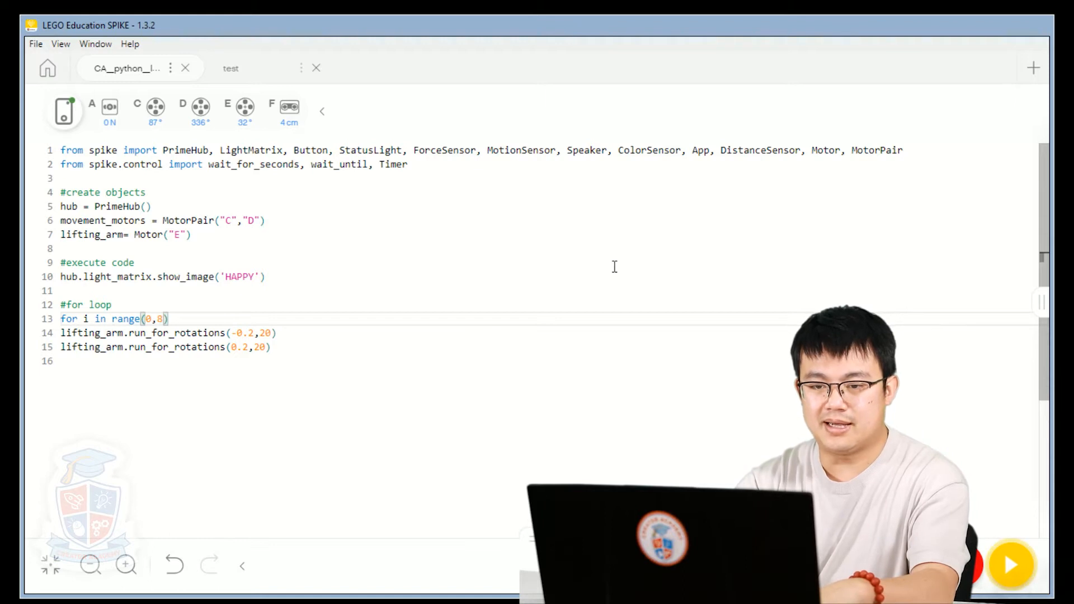
type(",1")
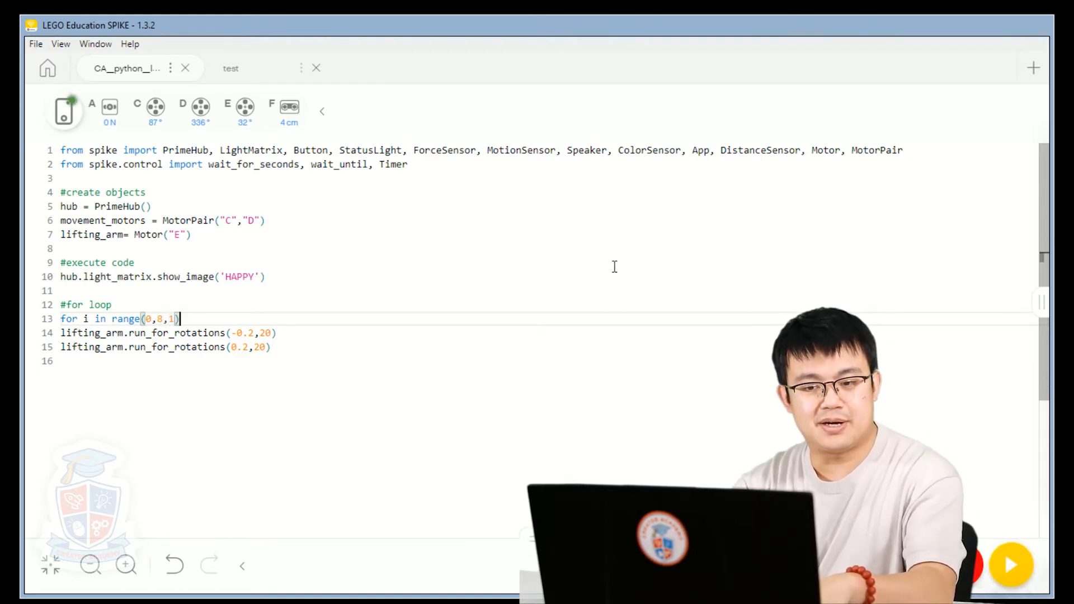
type(":")
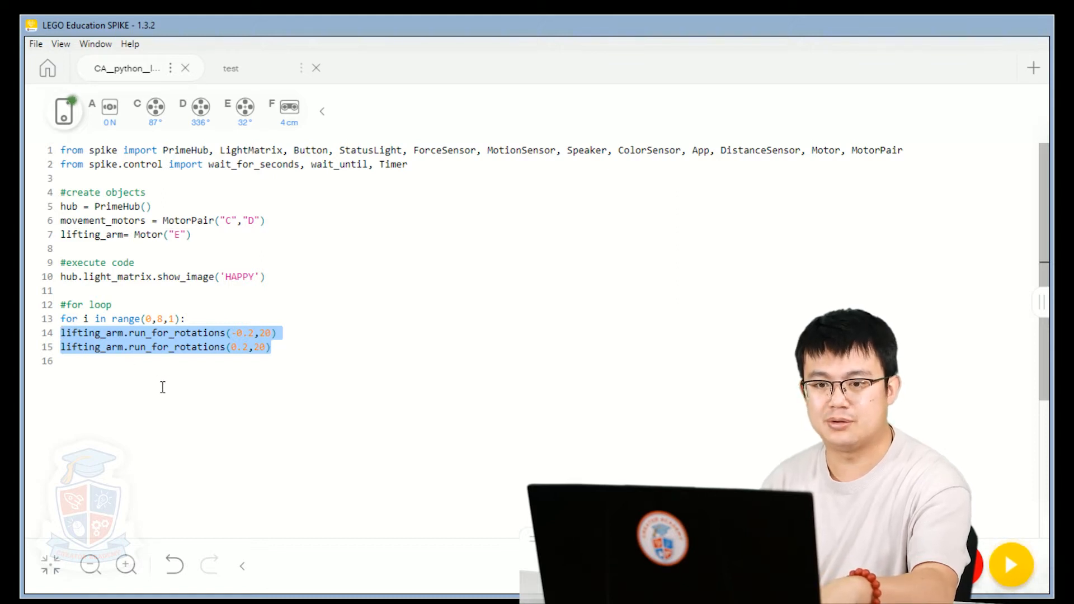
Step: Indent the lower and raise arm commands under the for header
left_click(302, 346)
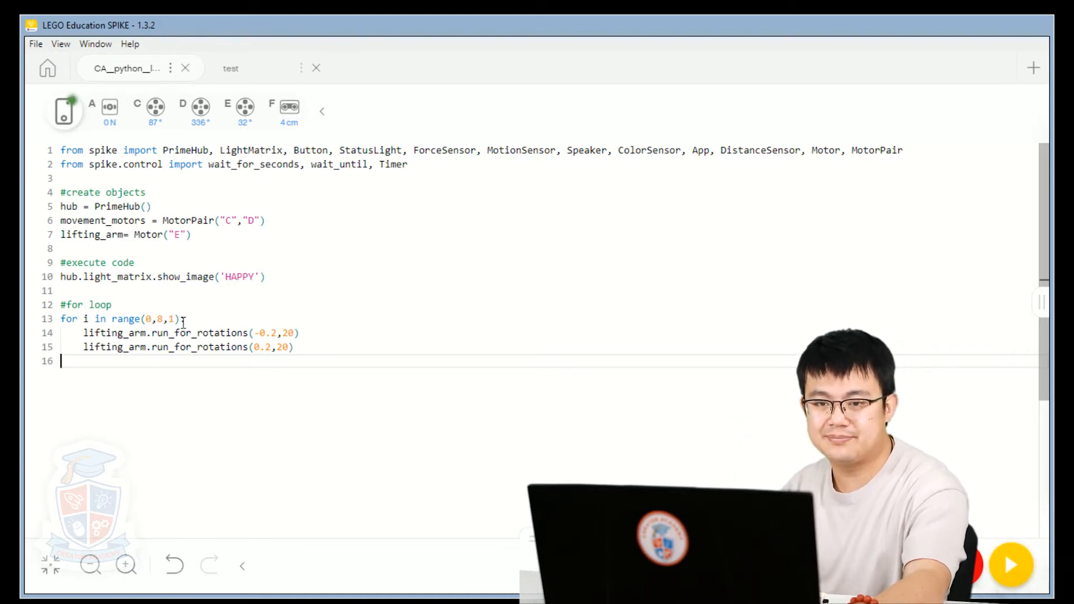
Step: Restore the colon at the end of the for i in range(0,8,1) header
type(":")
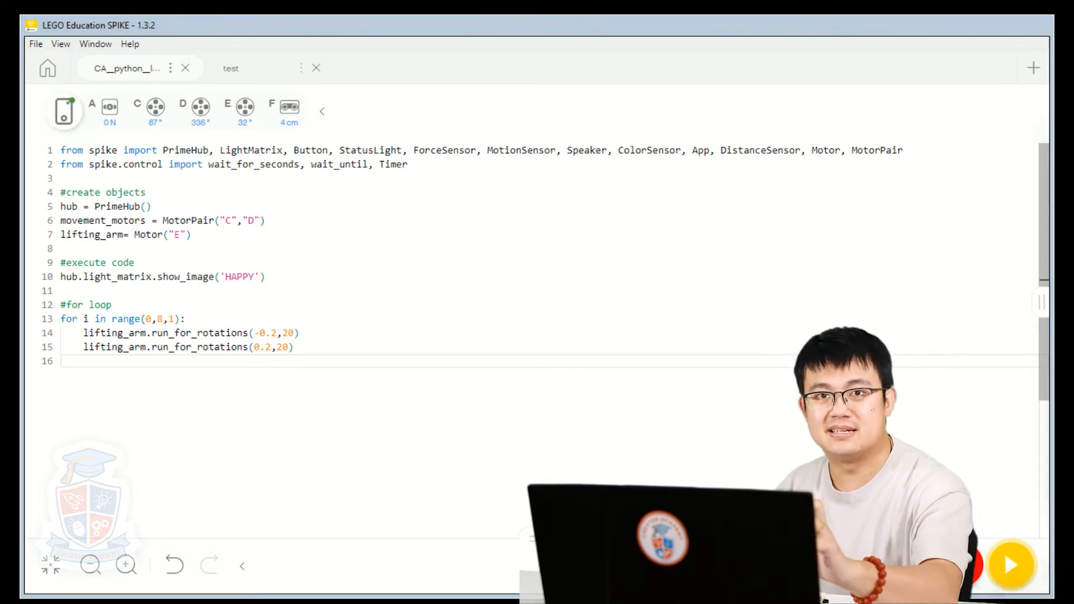
mouse_move(650, 364)
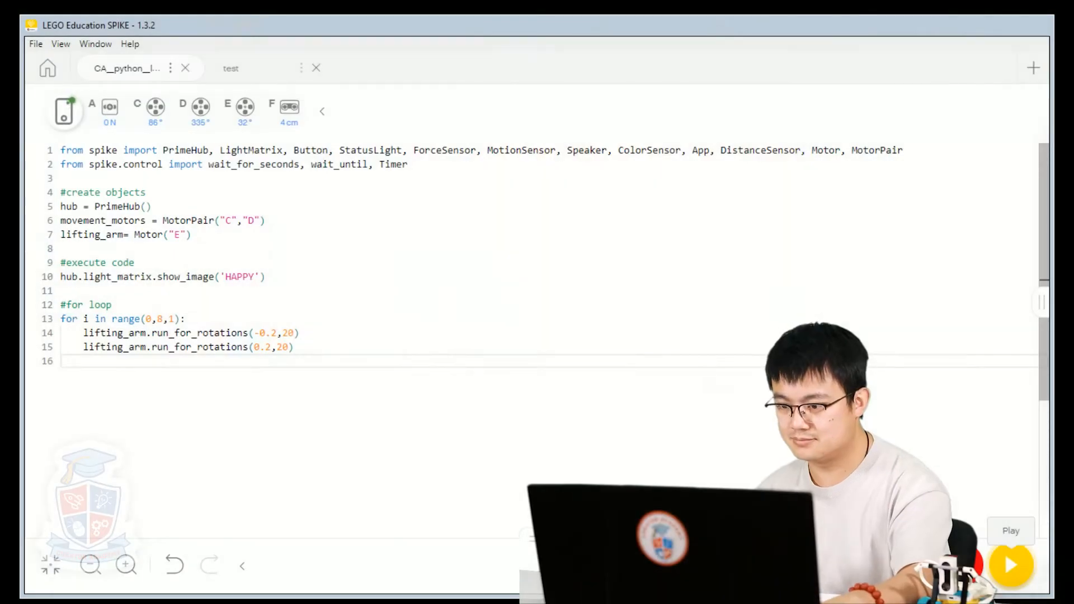
Step: Insert """ after the '#for loop' comment and after the loop body
left_click(113, 305)
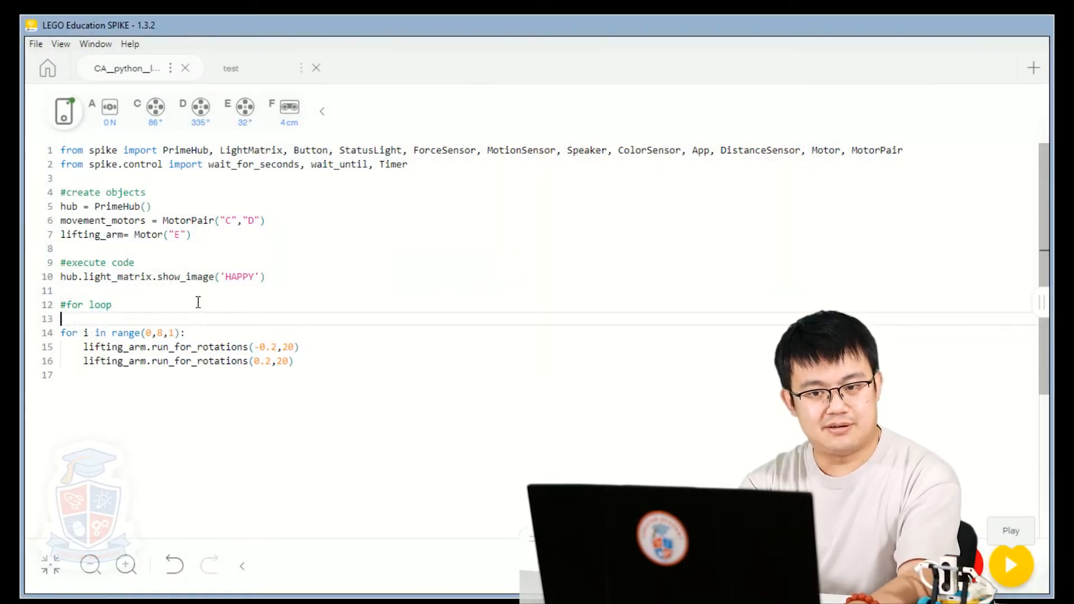
type("\"\"\"")
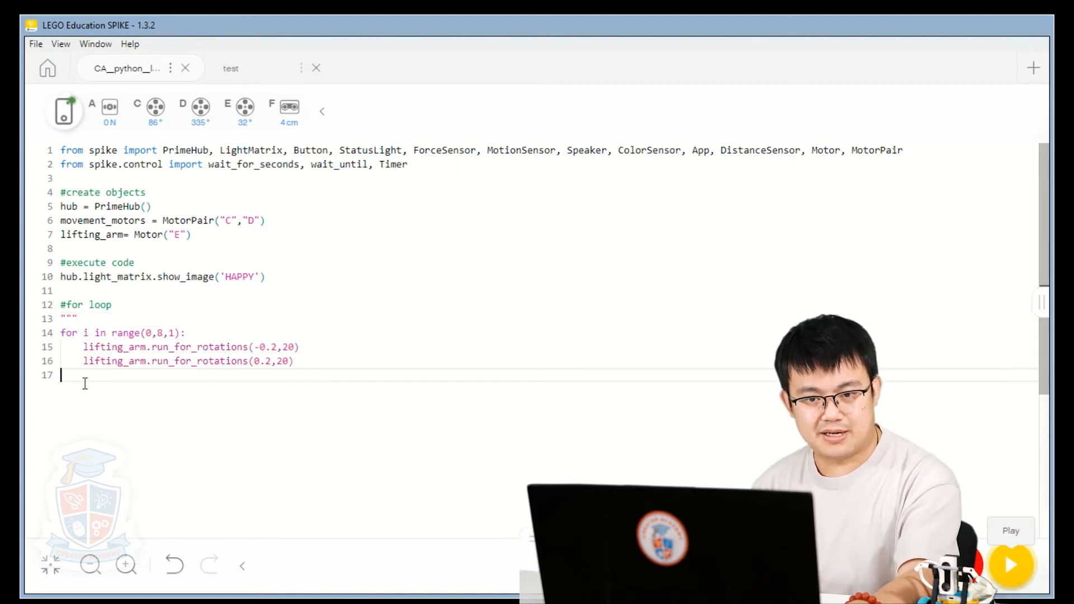
type("\"\"\"")
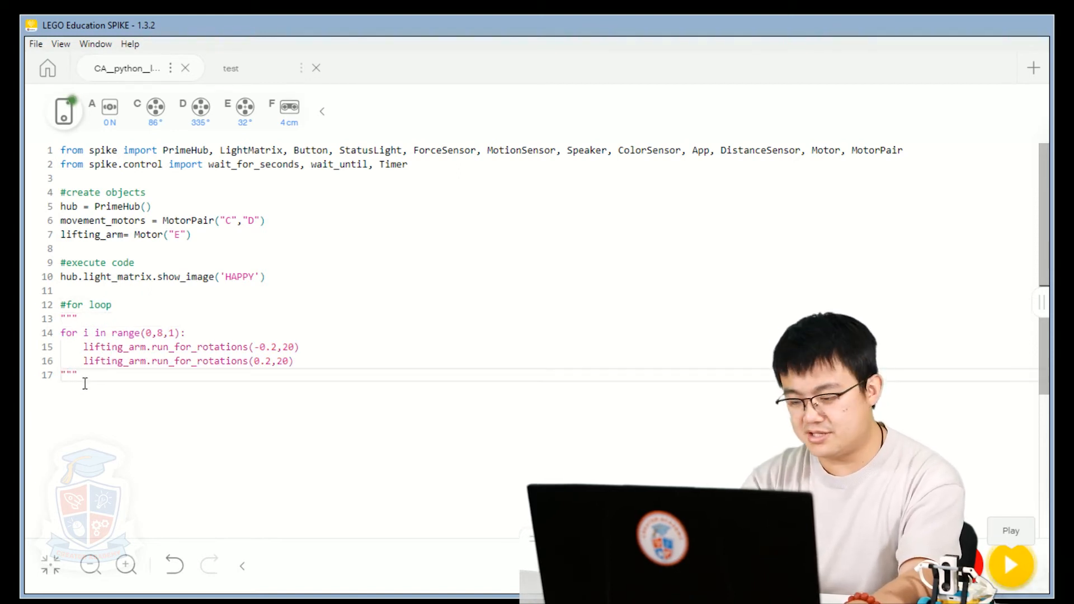
key("Enter")
type("#")
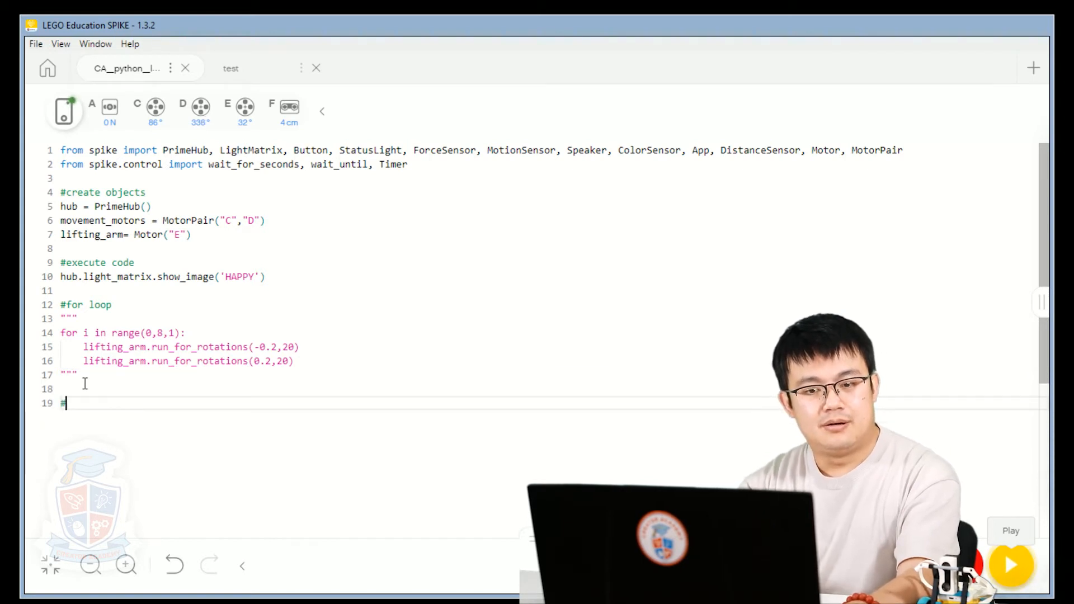
Step: Add a '#while loop' comment, set x=0, and write 'while x<8:'
type("while loop")
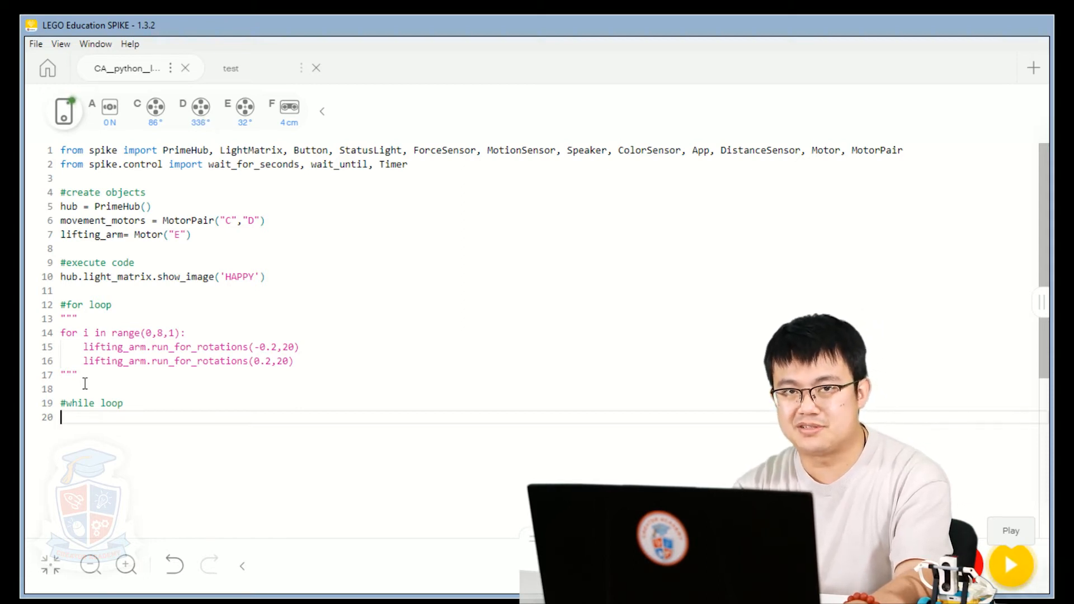
type("whil")
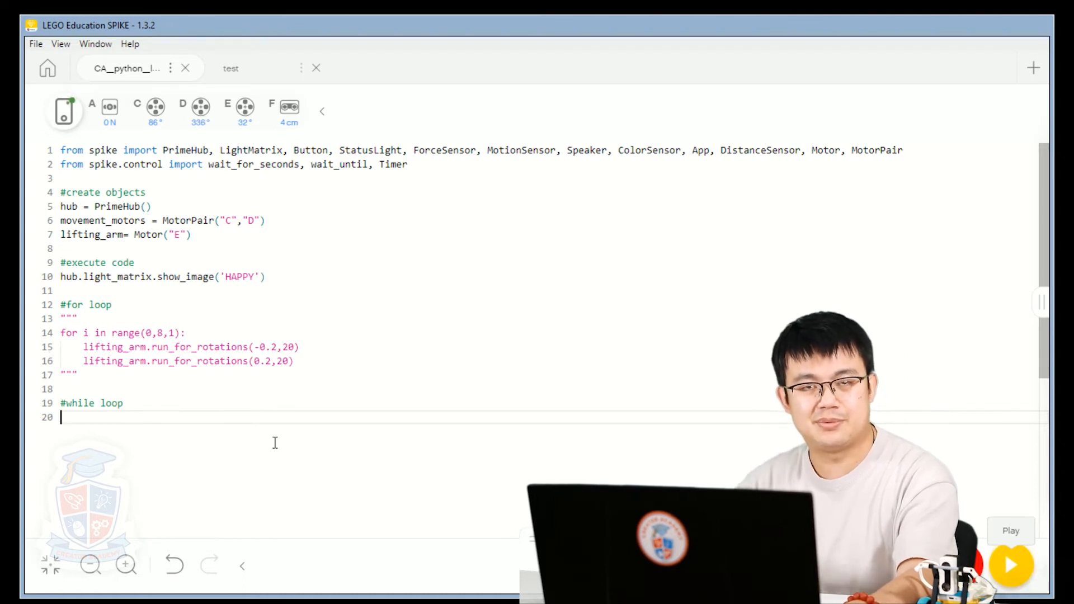
type("x=0")
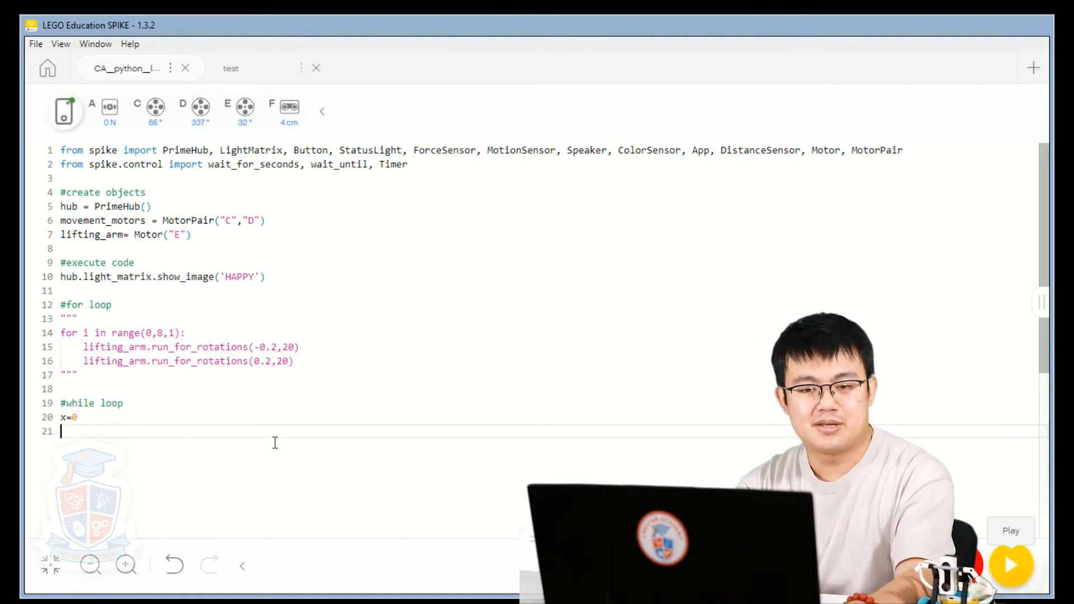
type("while")
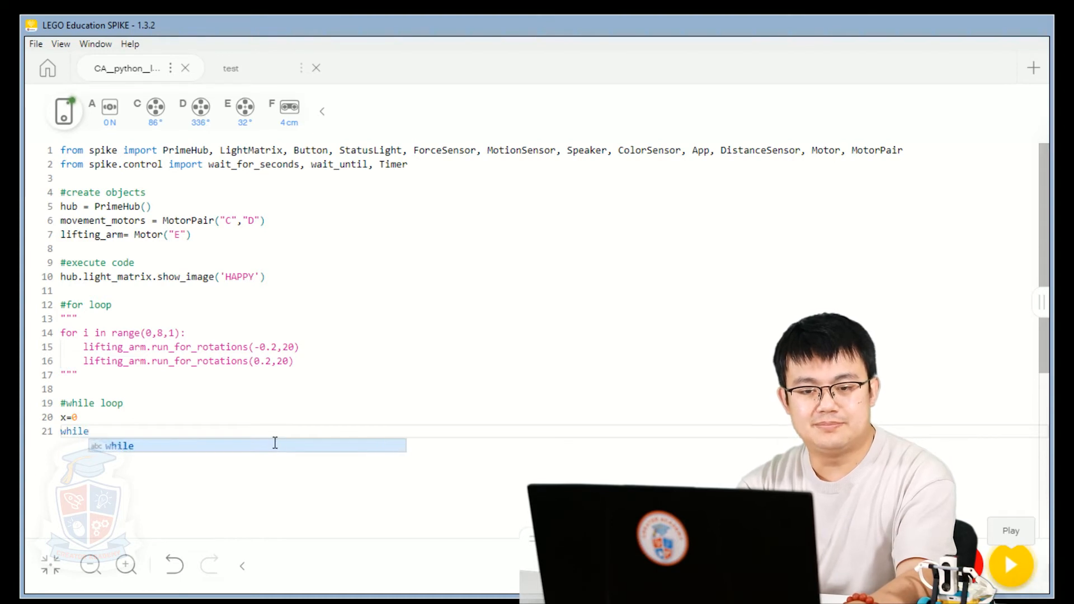
type("x<")
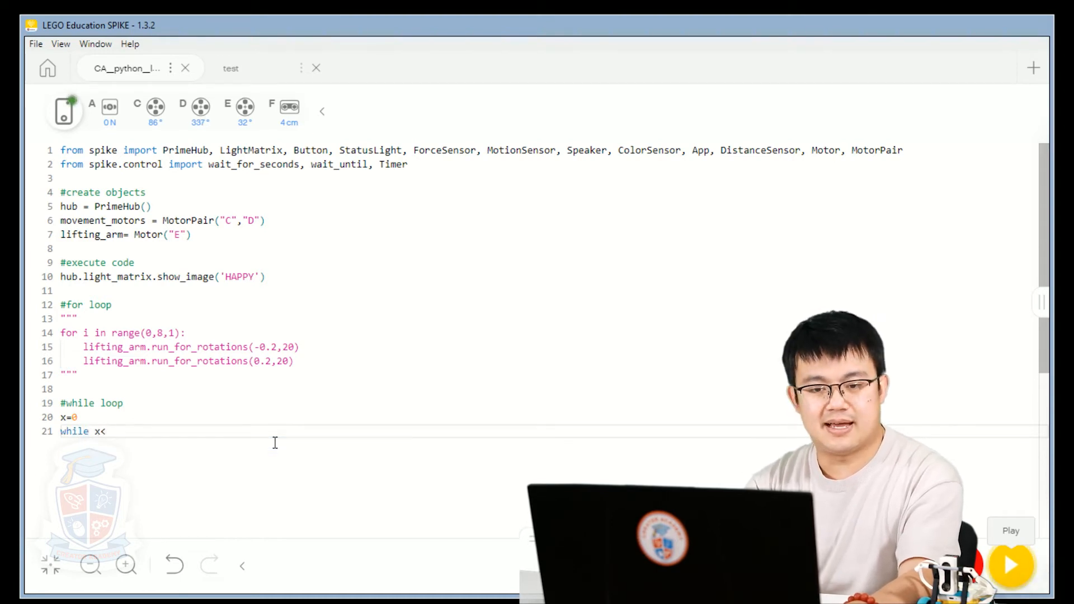
type("8")
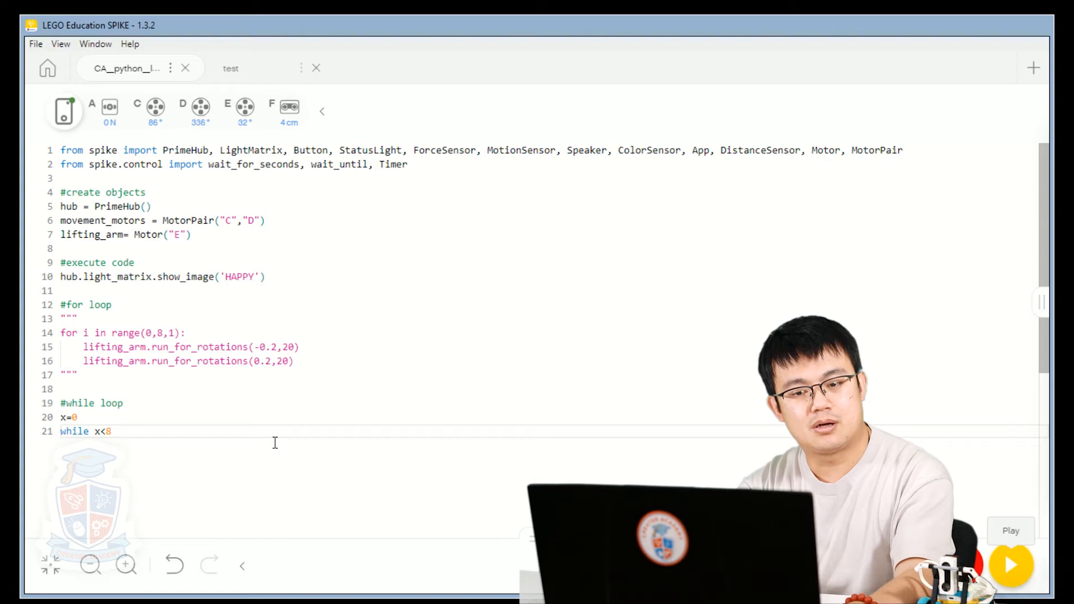
type(":")
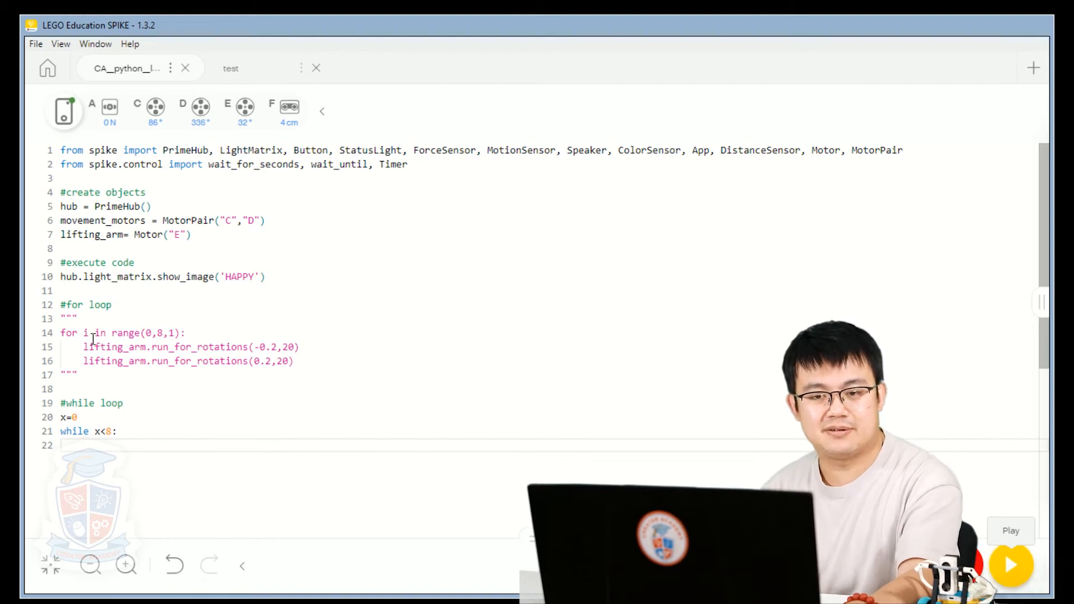
Step: Copy the two lifting_arm rotation lines from the for loop under 'while x<8:'
left_click(274, 346)
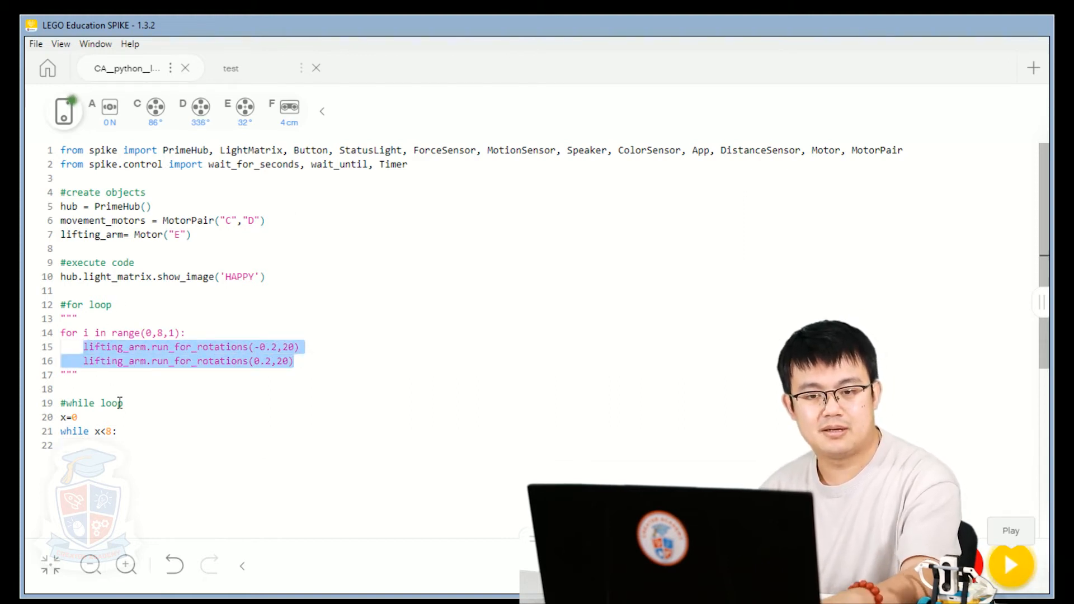
left_click(144, 445)
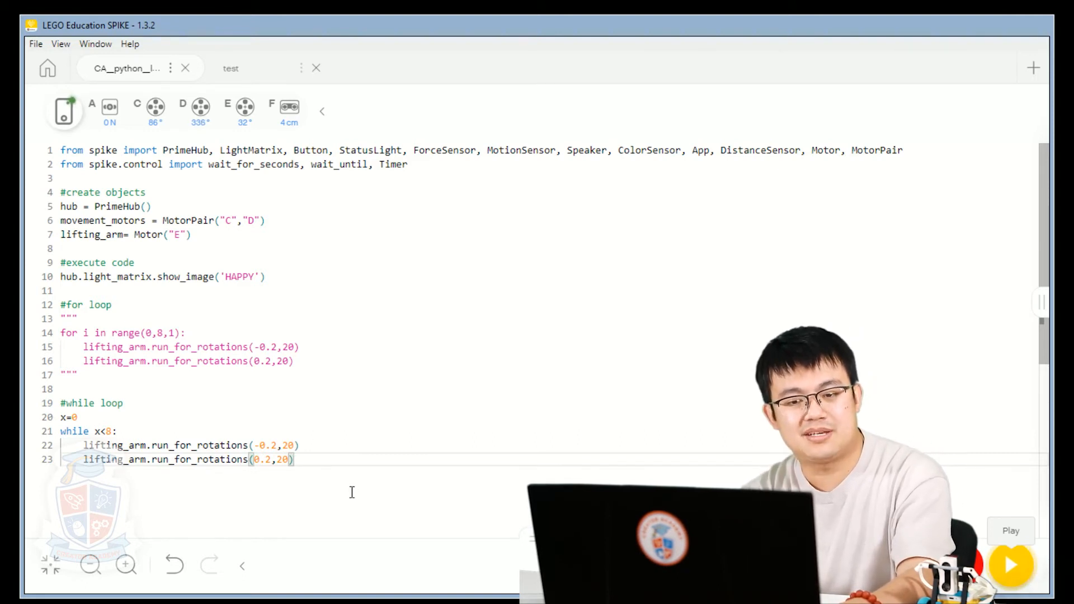
key("Return")
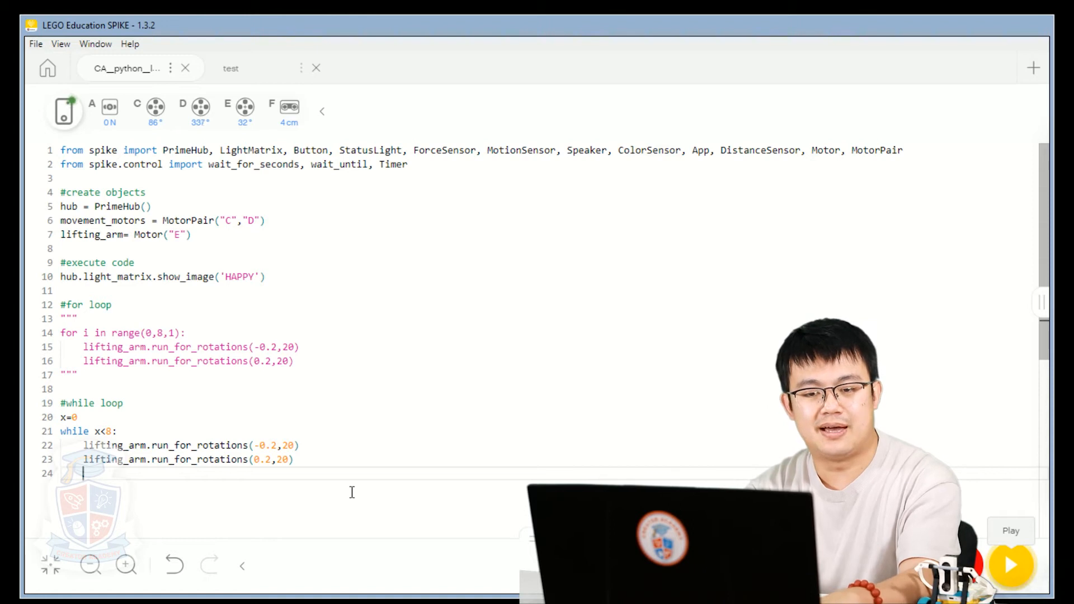
Step: Add a commented-out 'x = x+1' and 'x+=1 #this is how we increment' to the loop
type("x = x")
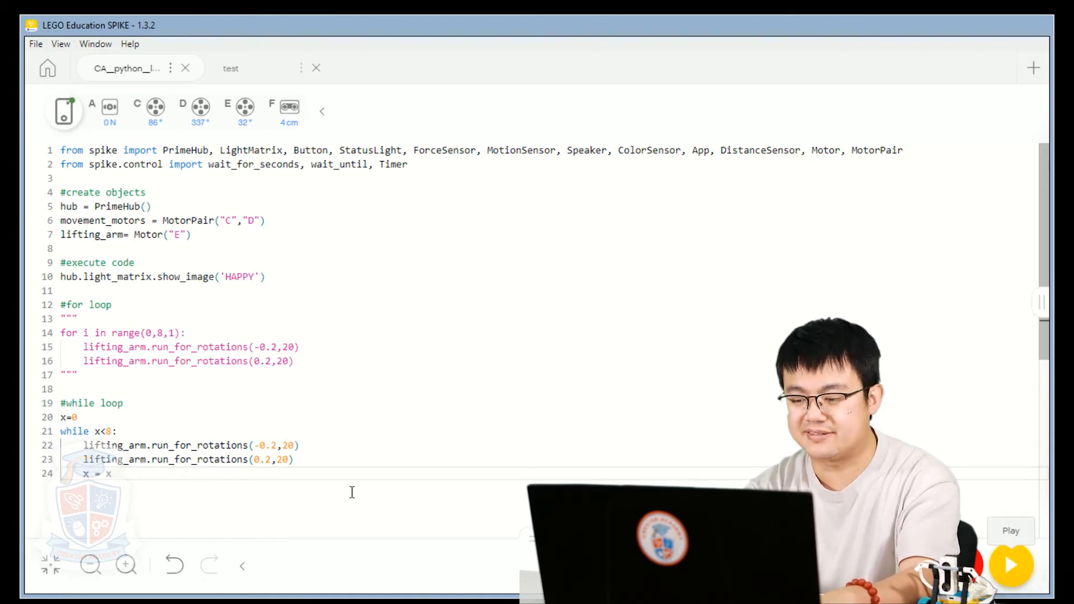
type("+1")
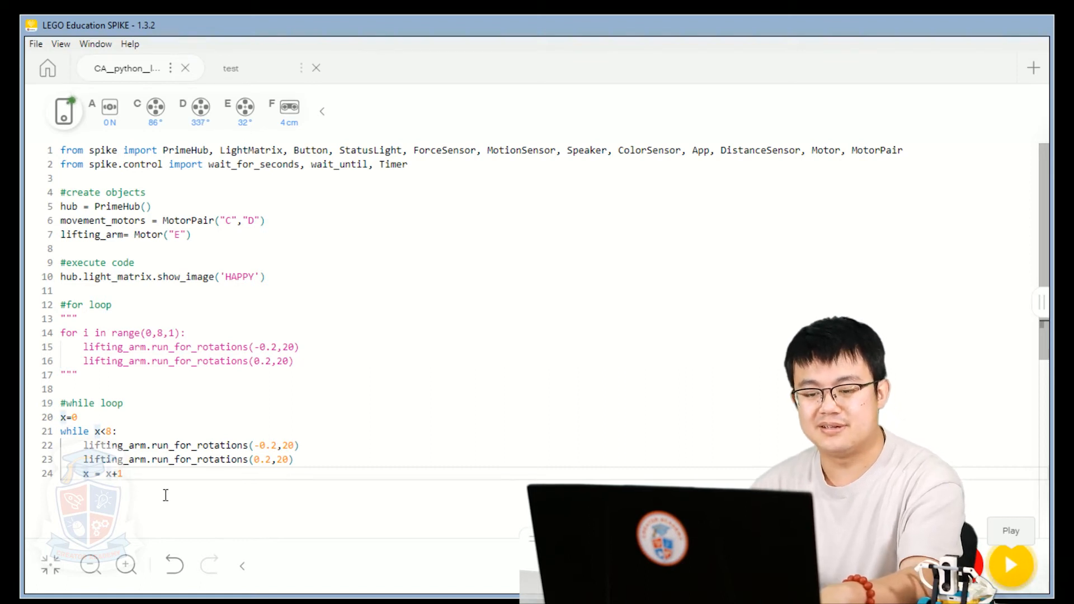
type("#")
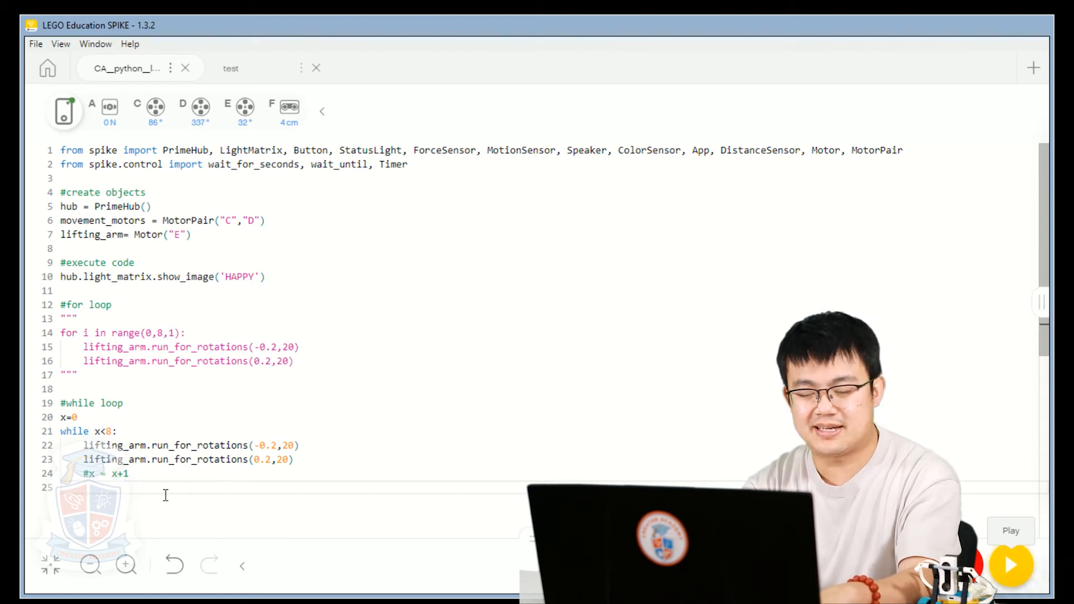
type("x+")
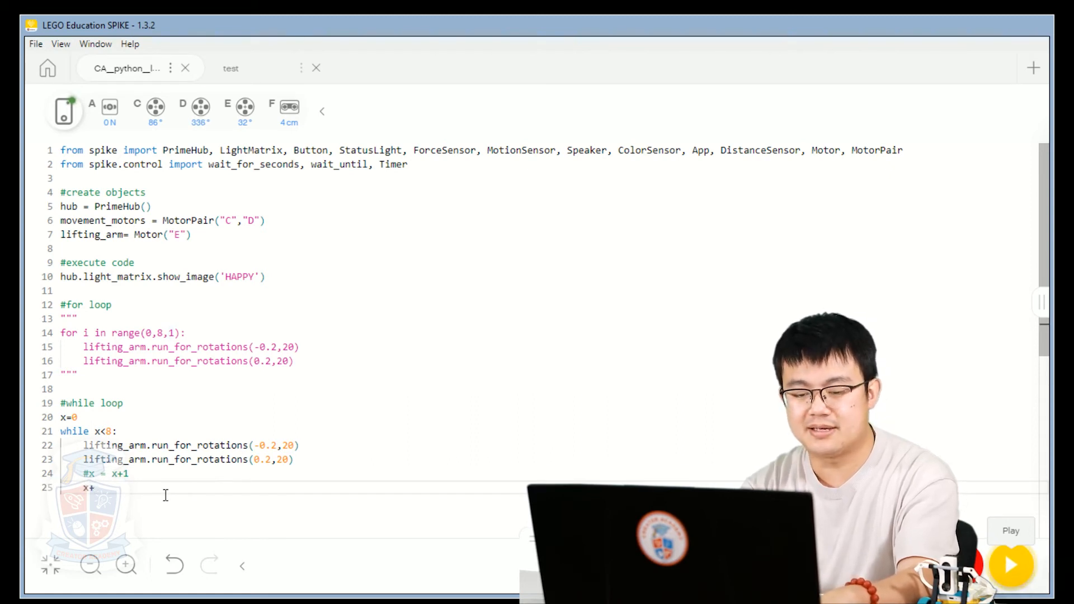
type("=1 #th")
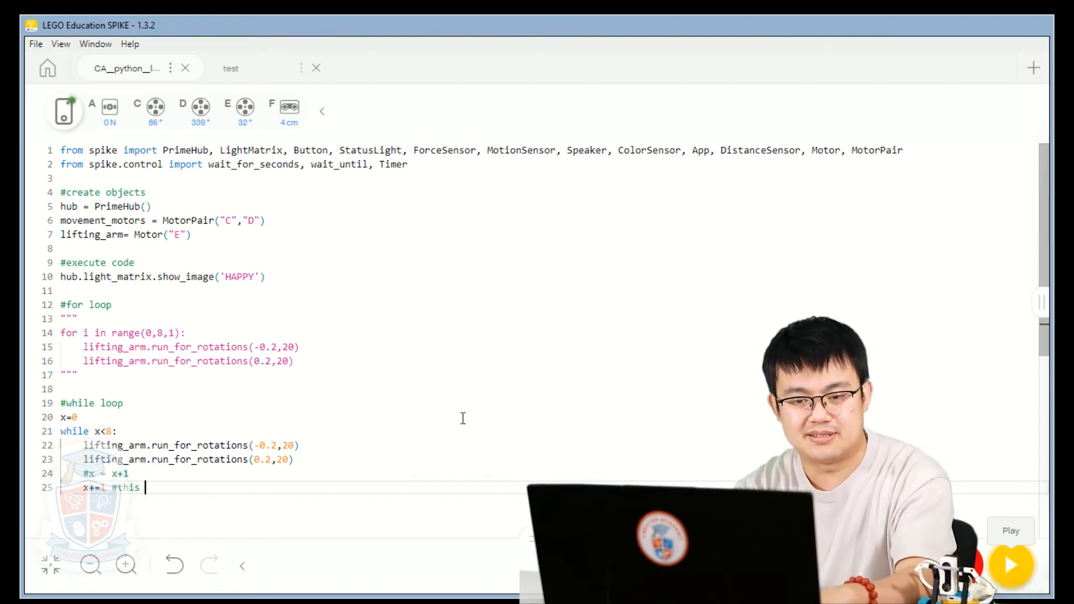
type("is how we increments")
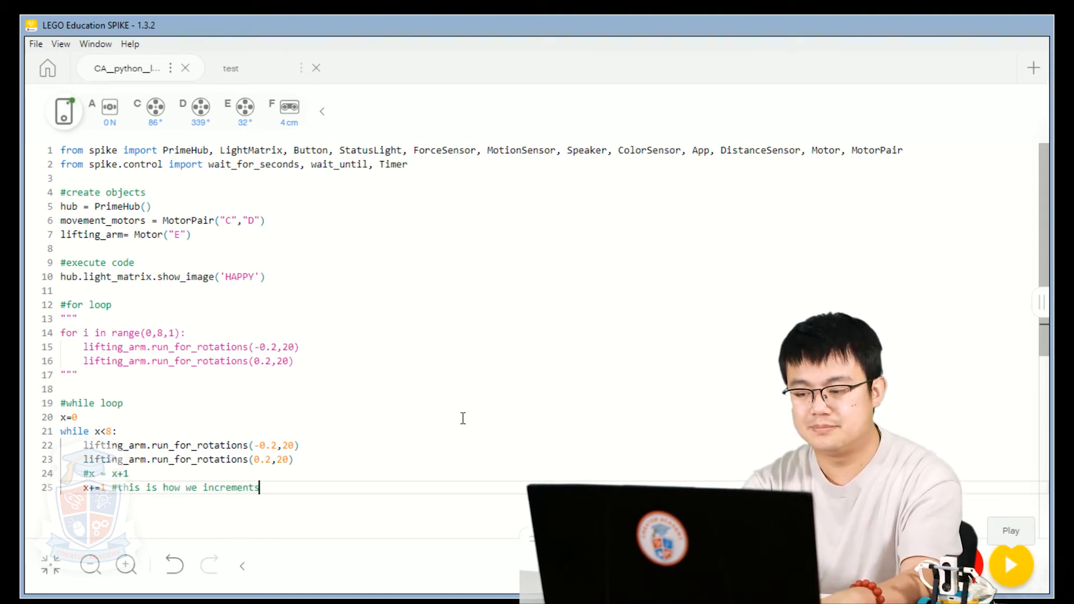
key("Backspace")
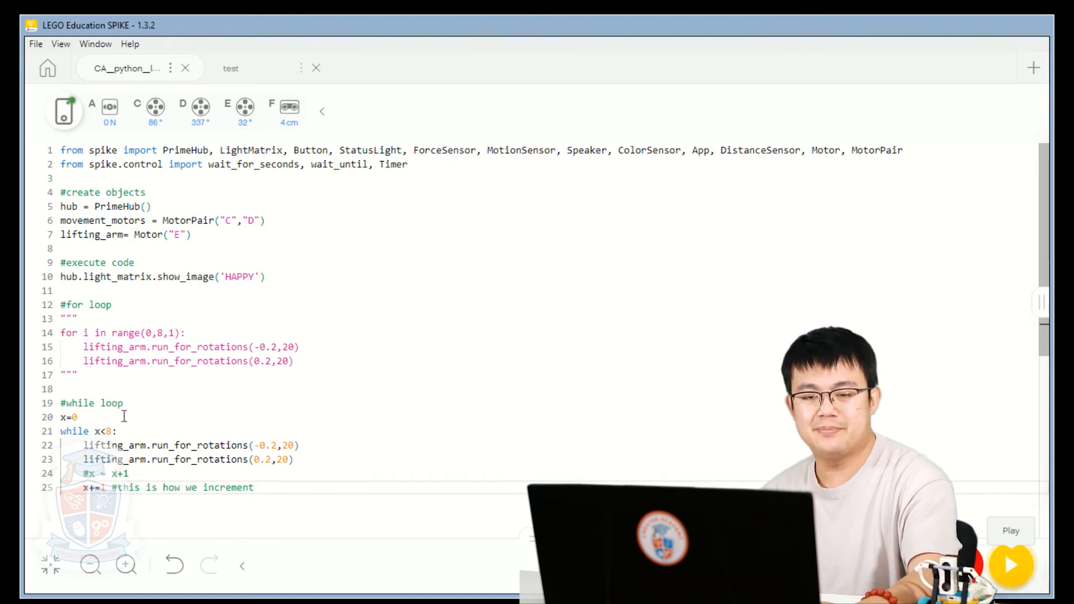
left_click(109, 431)
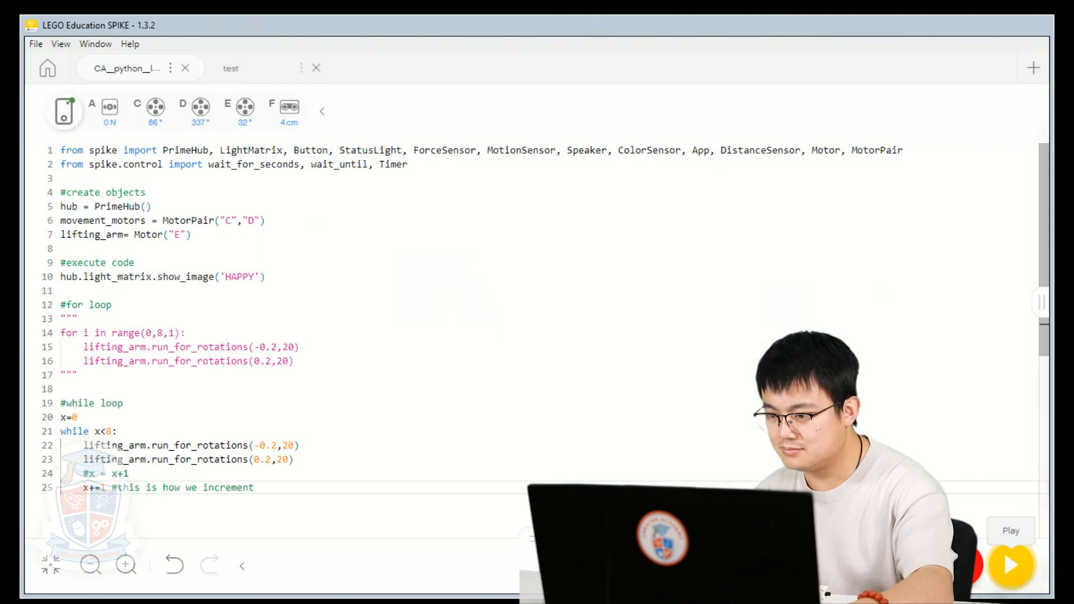
left_click(271, 487)
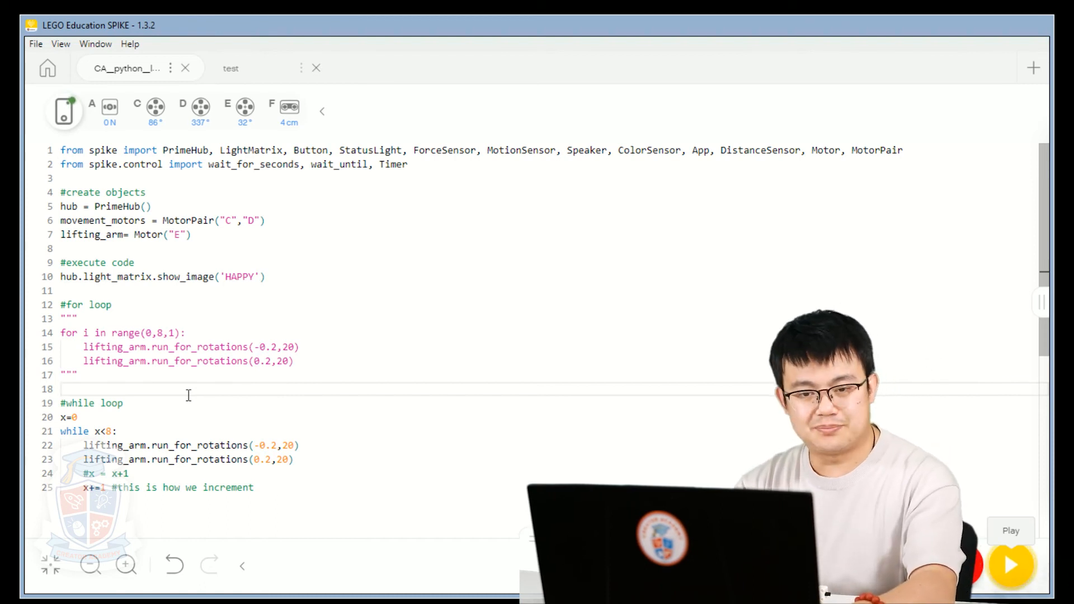
Step: Insert a 'while True:' loop containing hub.left_button.wait_until_pressed() above the counting loop
key("Enter")
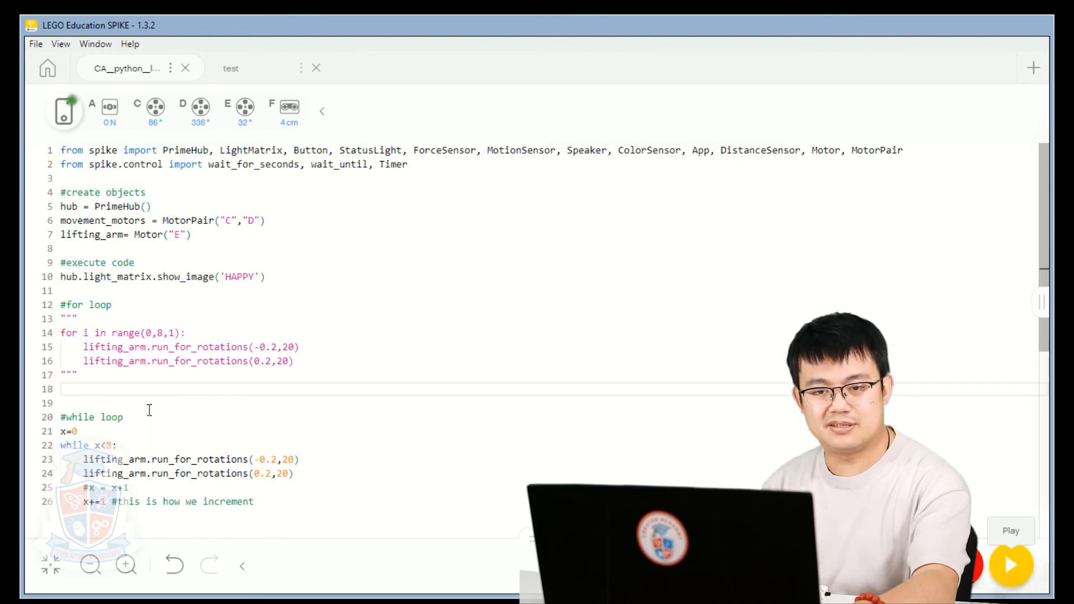
type("while True")
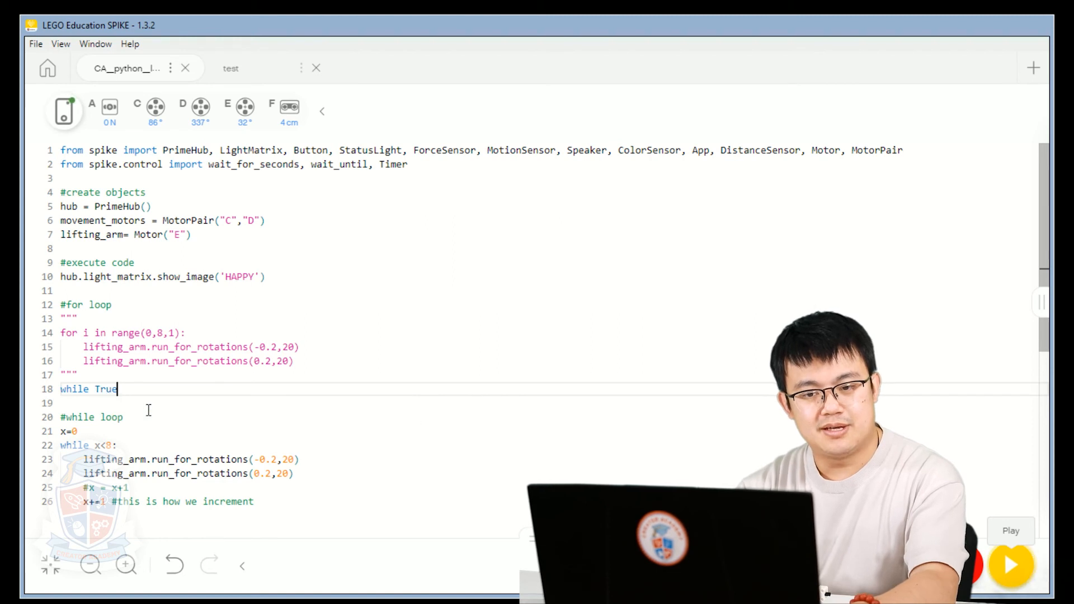
type(":")
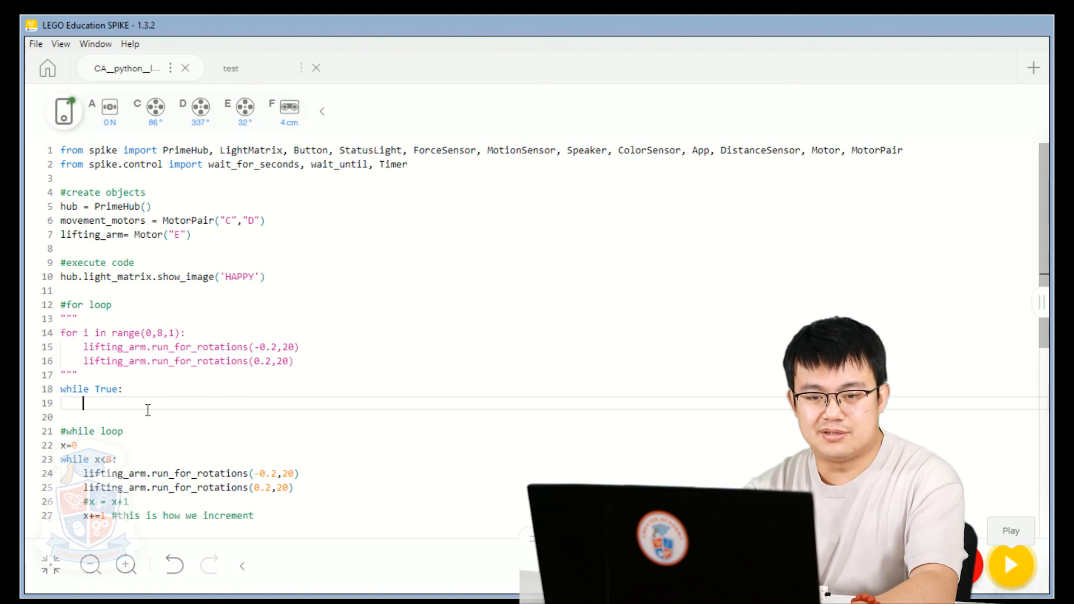
type("hub.")
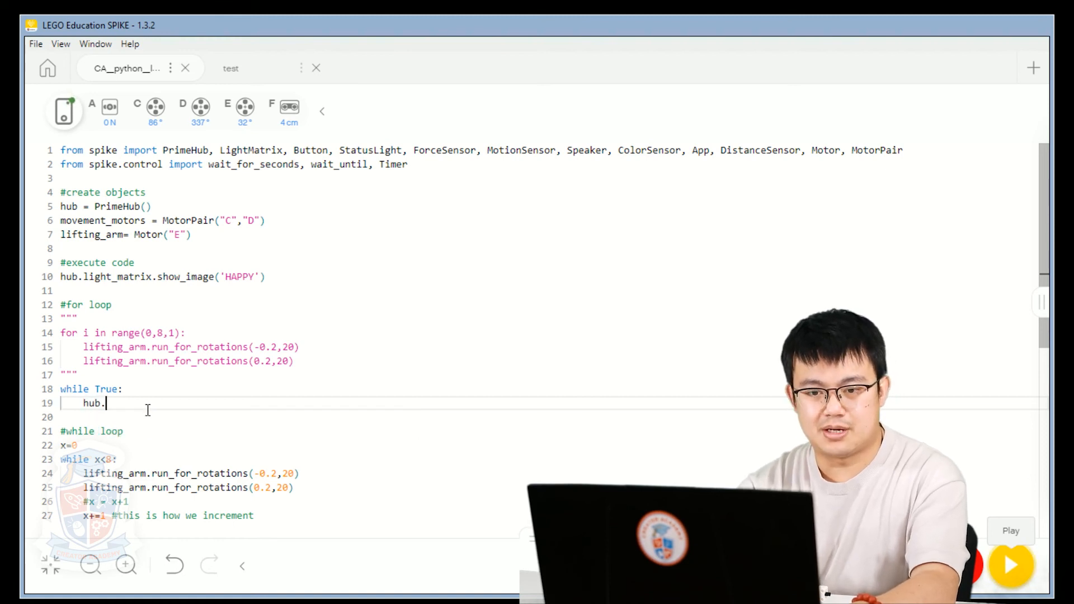
type("left_button.wait_until")
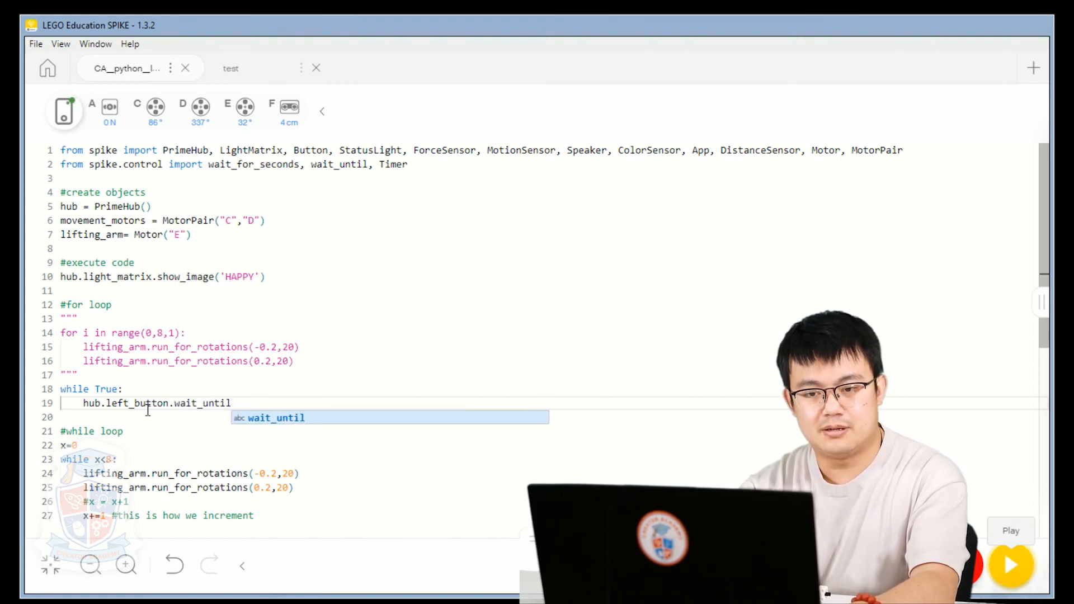
type("_pressed")
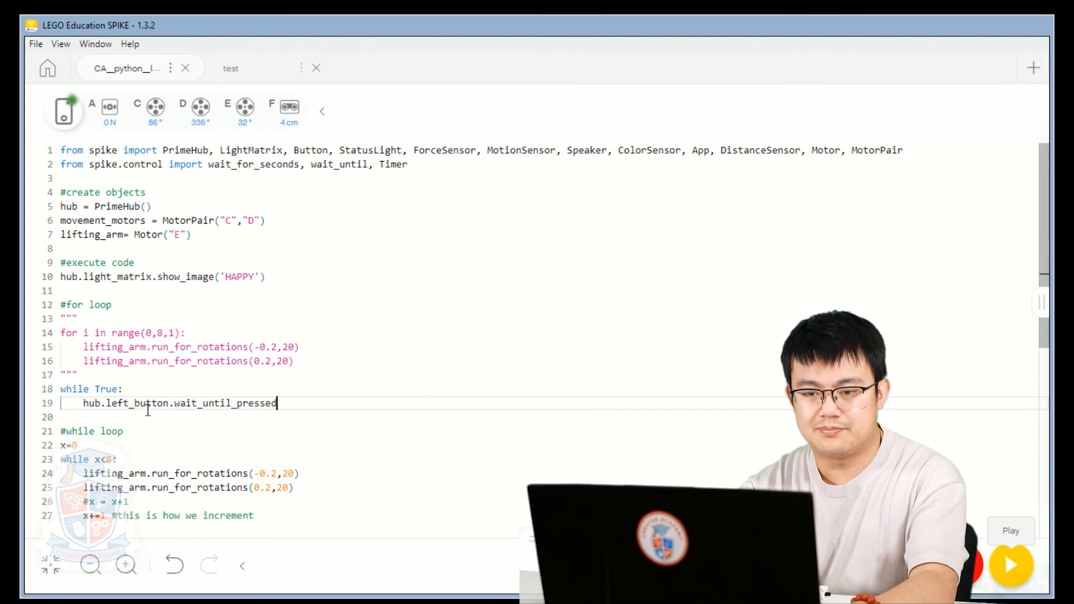
type("()")
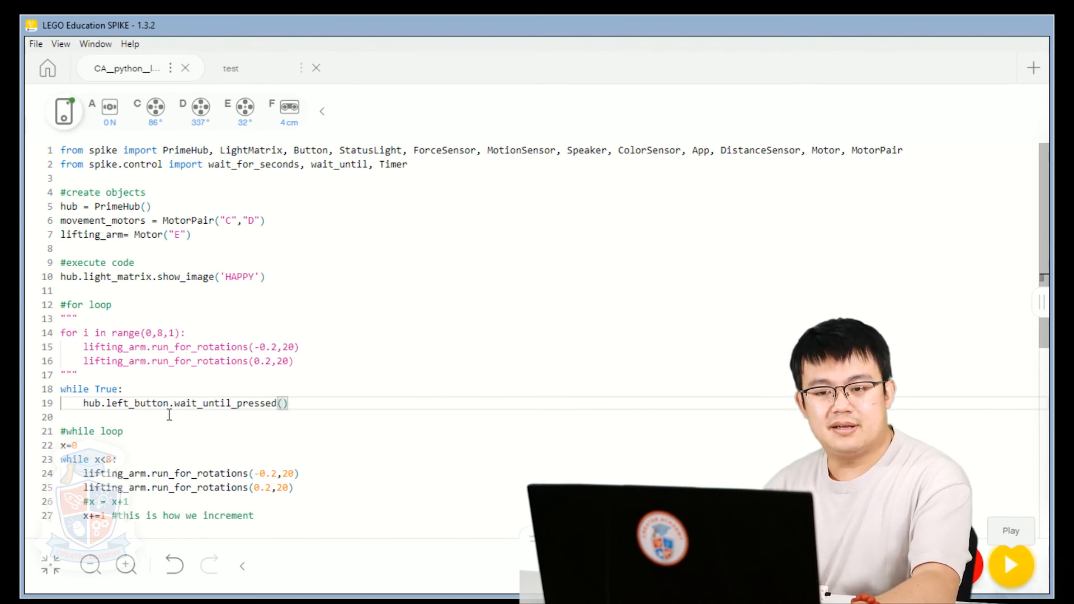
scroll("down", 3)
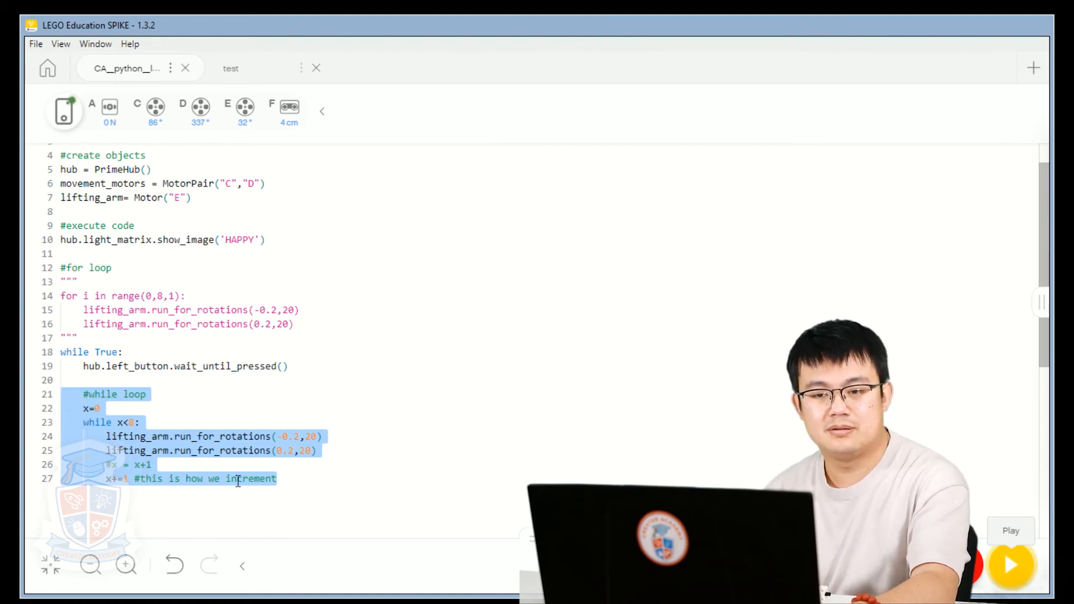
Step: Deselect the counting loop lines 21–27 now indented under the while True loop
left_click(144, 394)
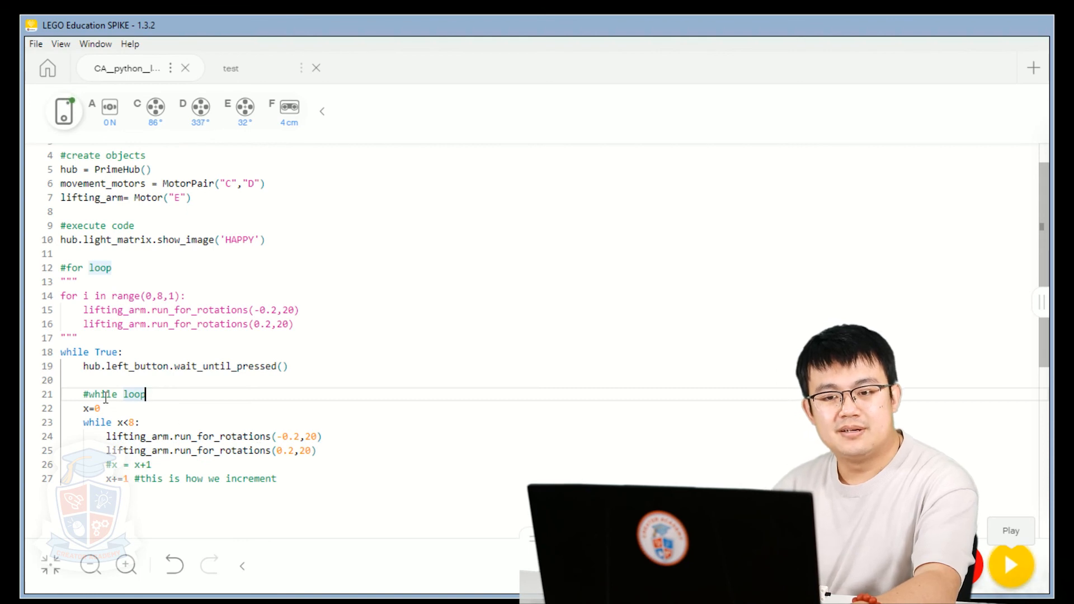